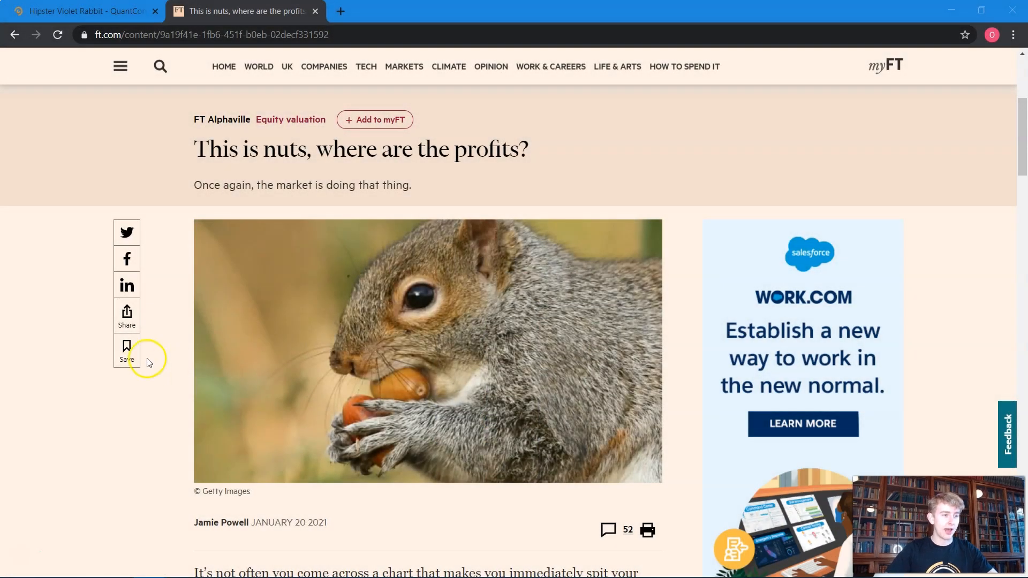
mouse_move(538, 149)
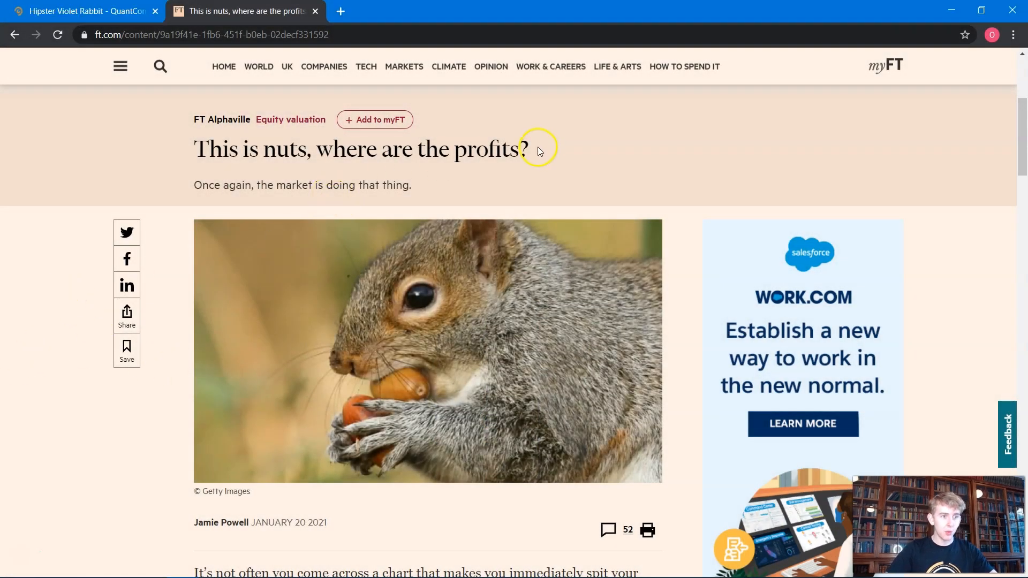
Step: Select the FT headline and scroll to the Goldman Sachs Non-Profitable Technology Index chart
triple_click(360, 149)
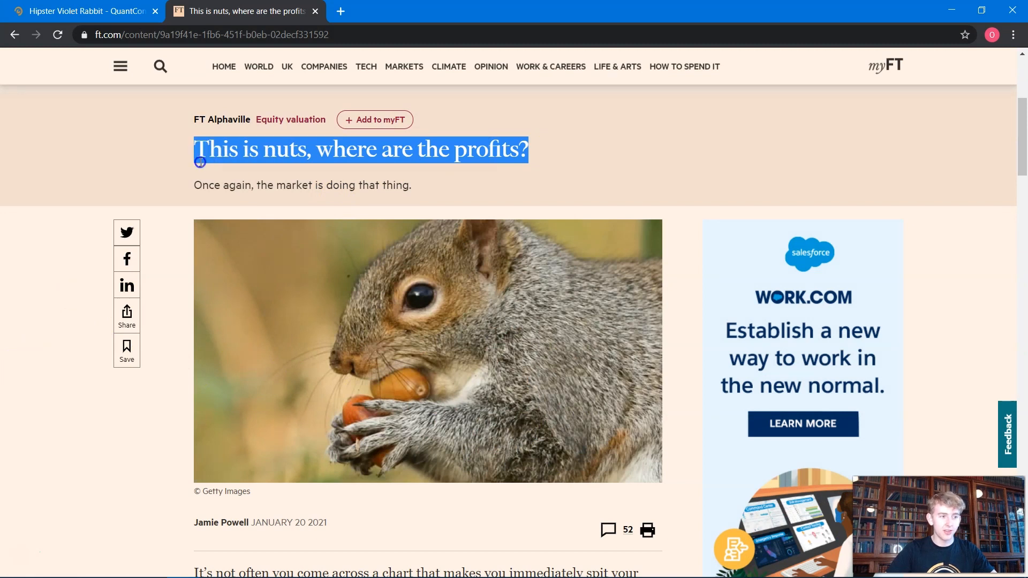
scroll("down", 3)
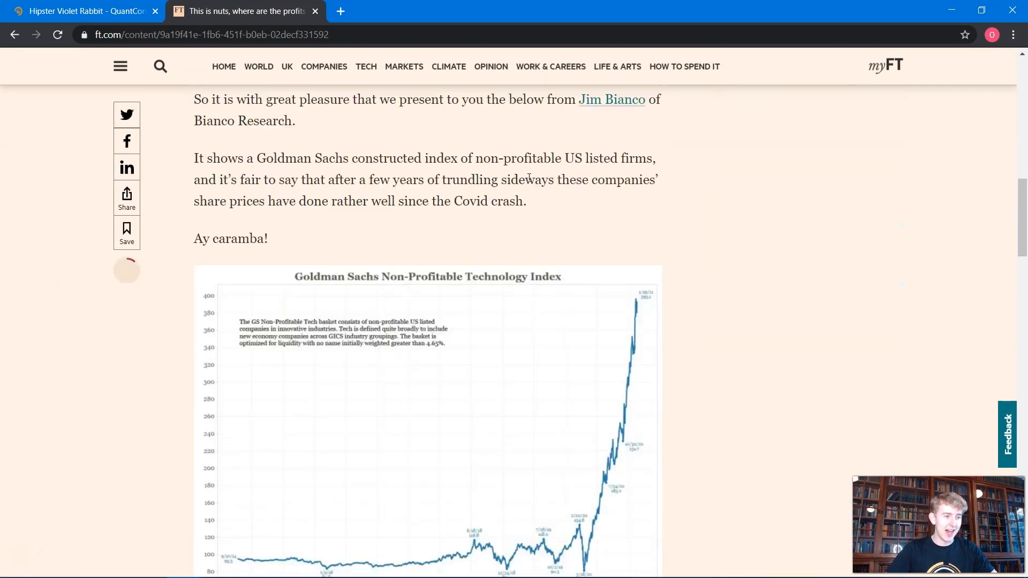
scroll("down", 3)
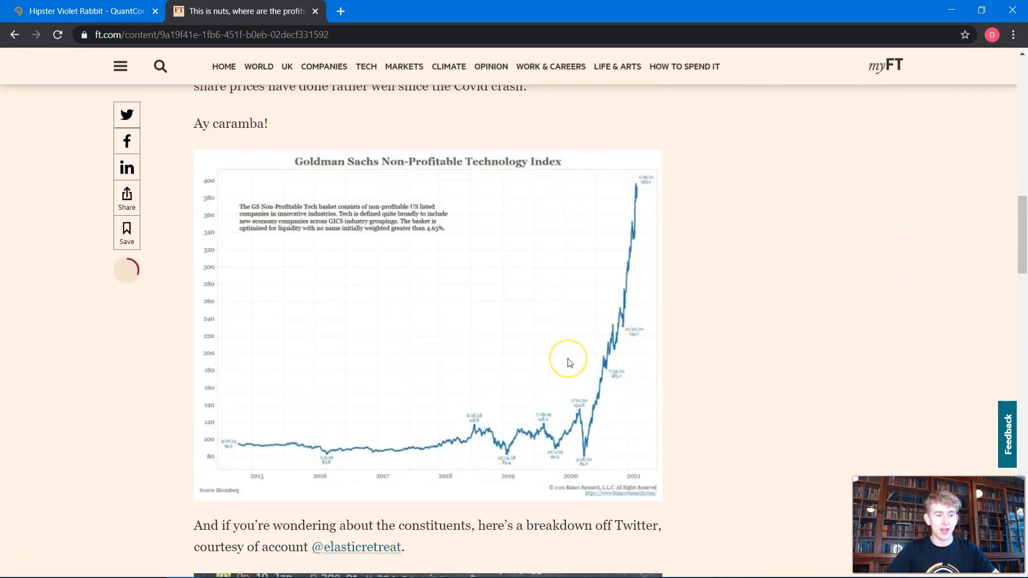
mouse_move(439, 216)
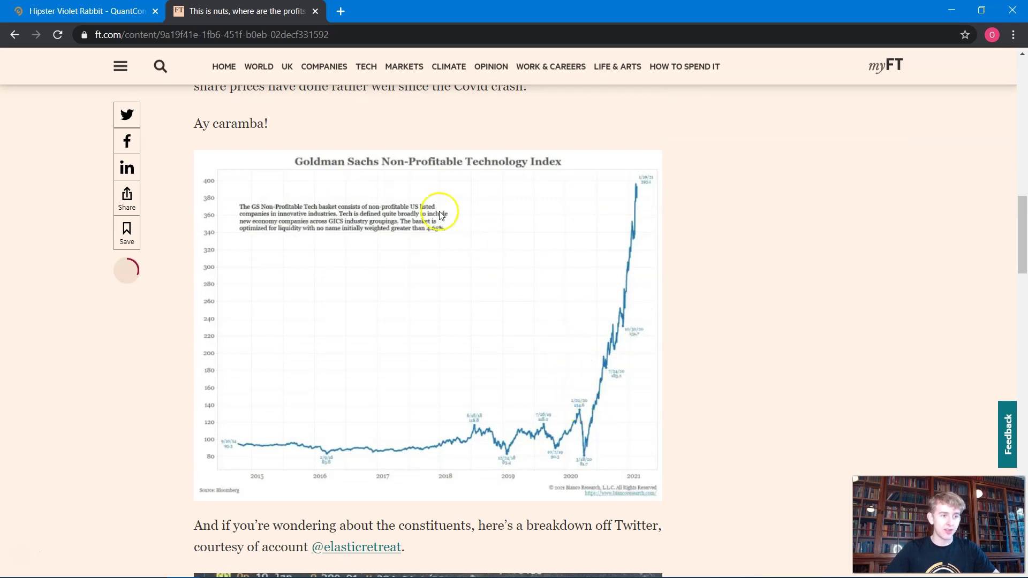
mouse_move(413, 167)
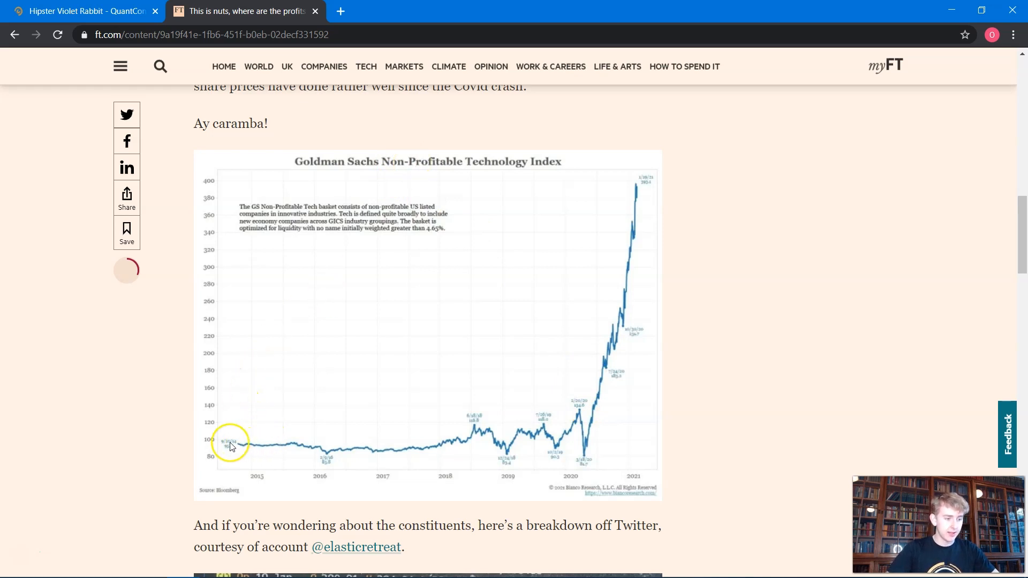
mouse_move(420, 450)
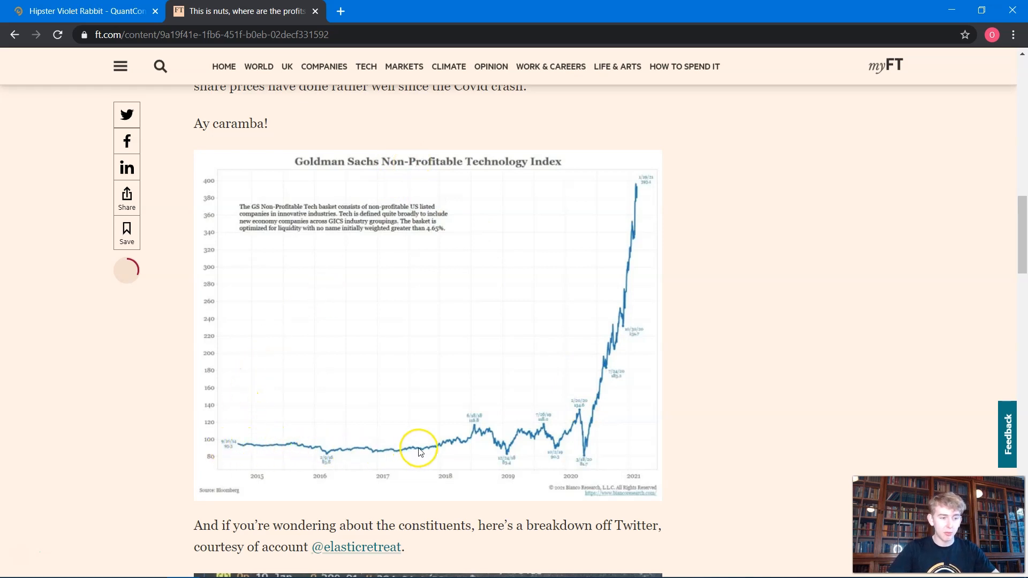
mouse_move(589, 440)
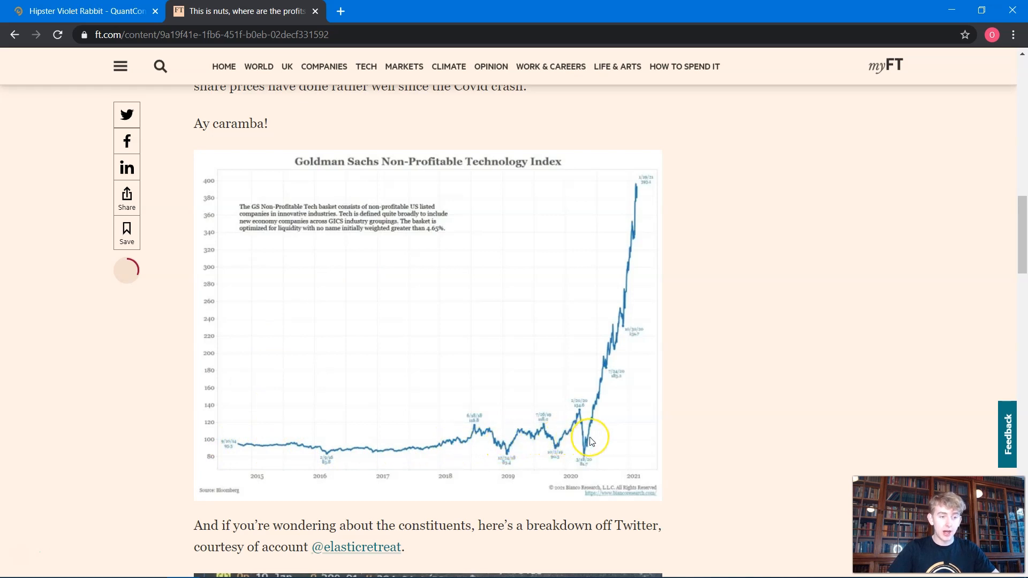
mouse_move(646, 192)
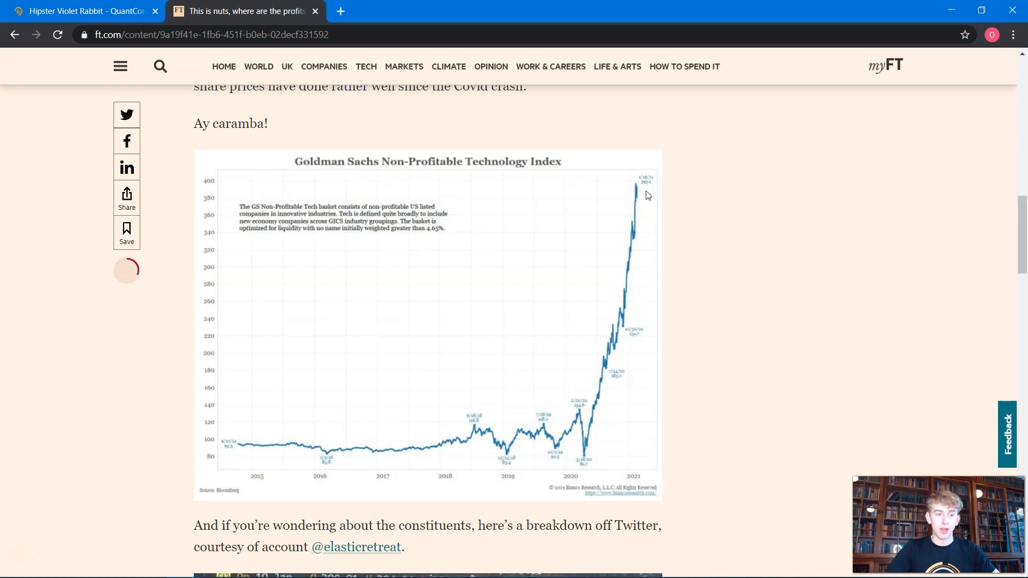
mouse_move(727, 256)
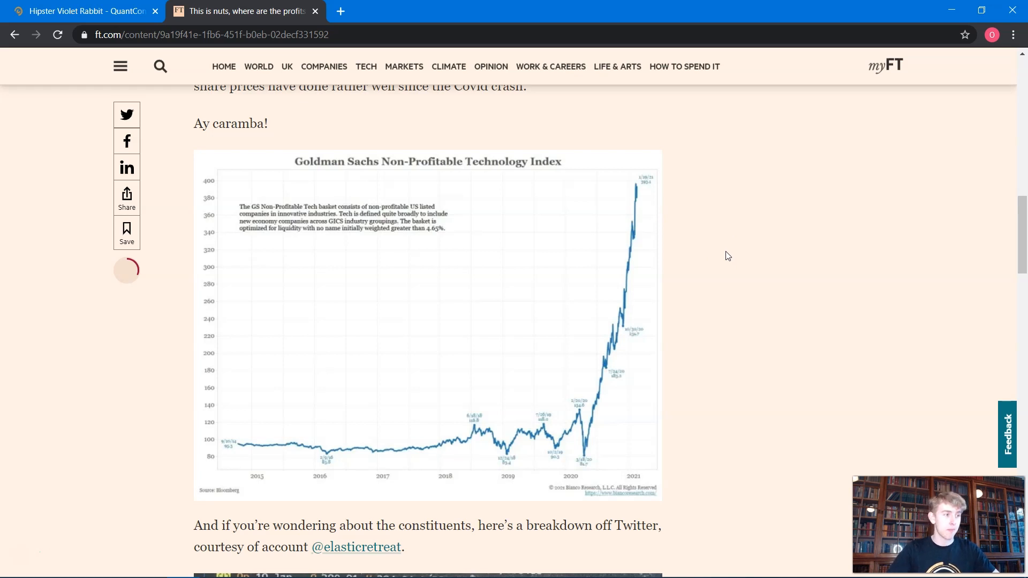
Step: Delete the commented-out SPY AddEquity line on line 6 of the algorithm
left_click(85, 10)
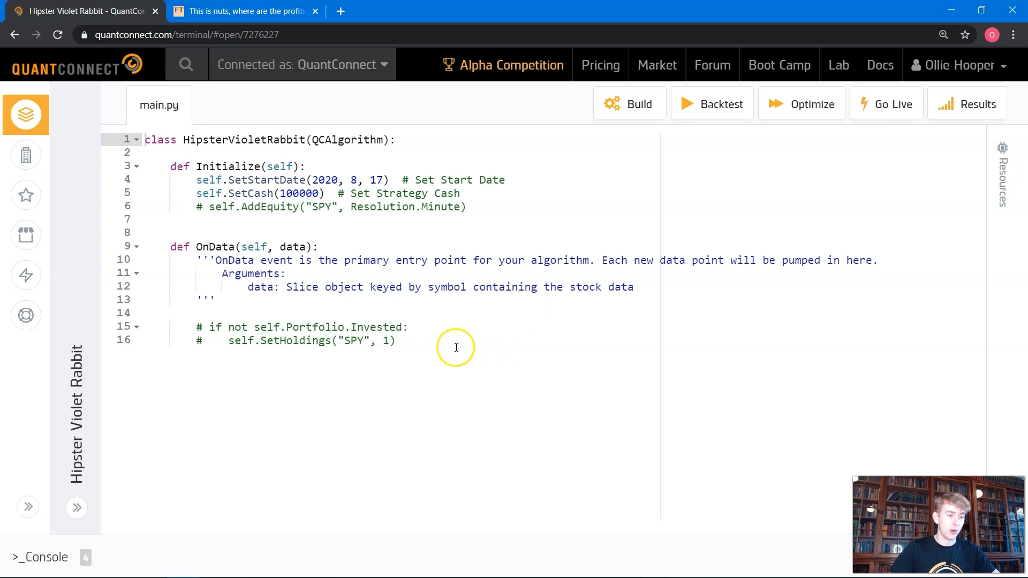
left_click(468, 207)
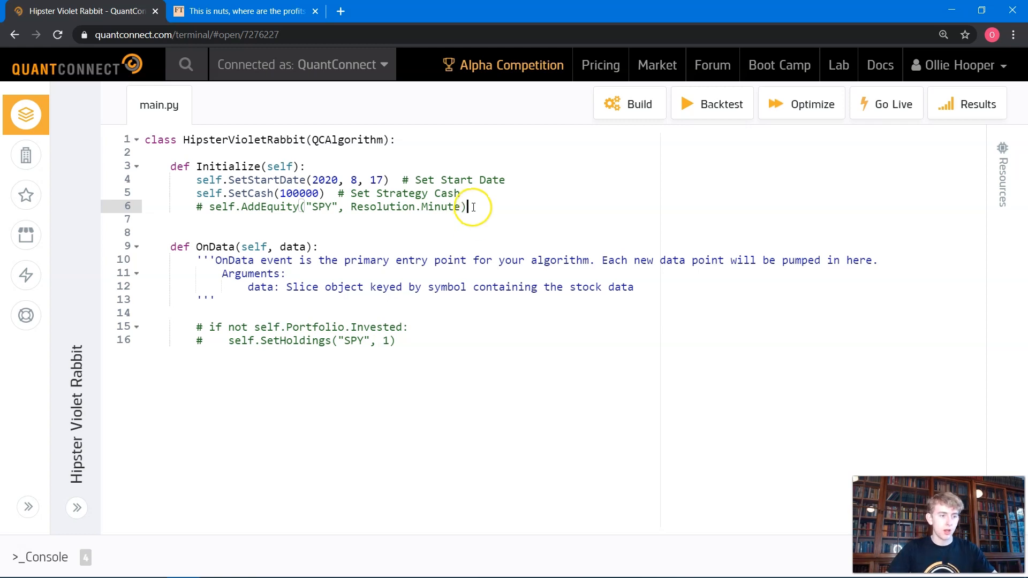
key("ctrl+shift+k")
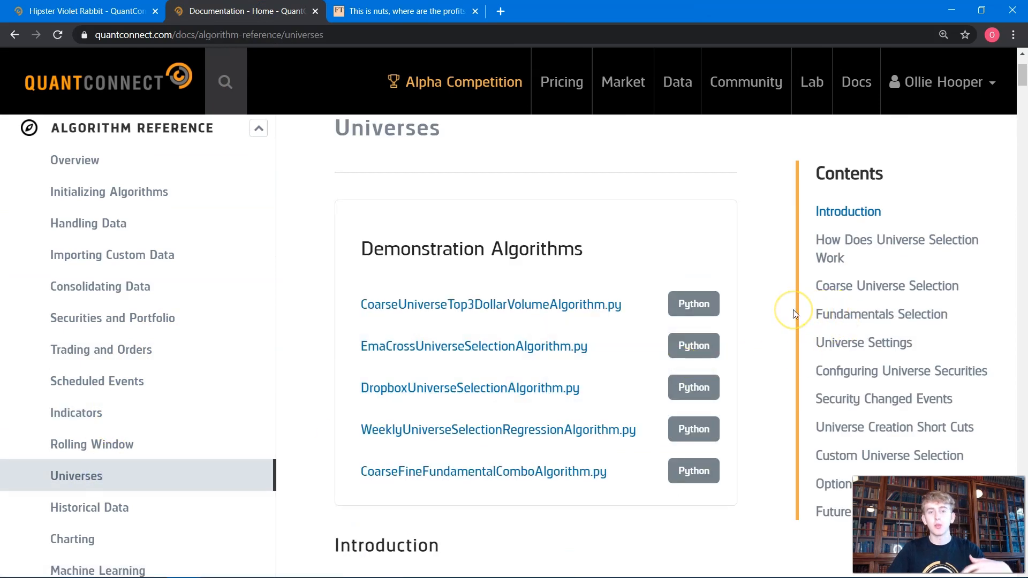
mouse_move(793, 313)
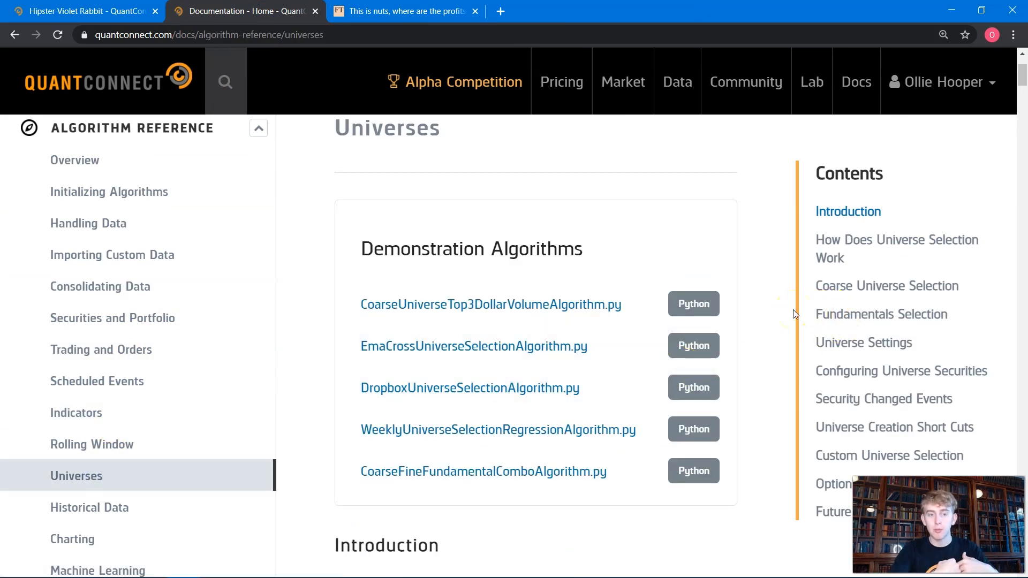
mouse_move(867, 315)
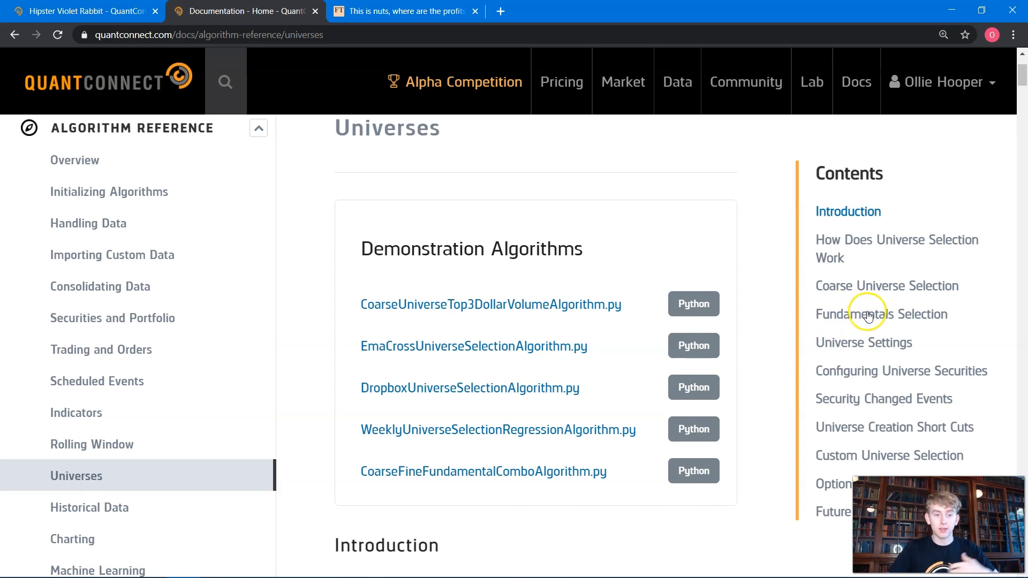
Step: Go to the Fundamentals Selection section of the Universes docs and scroll to its example
left_click(881, 314)
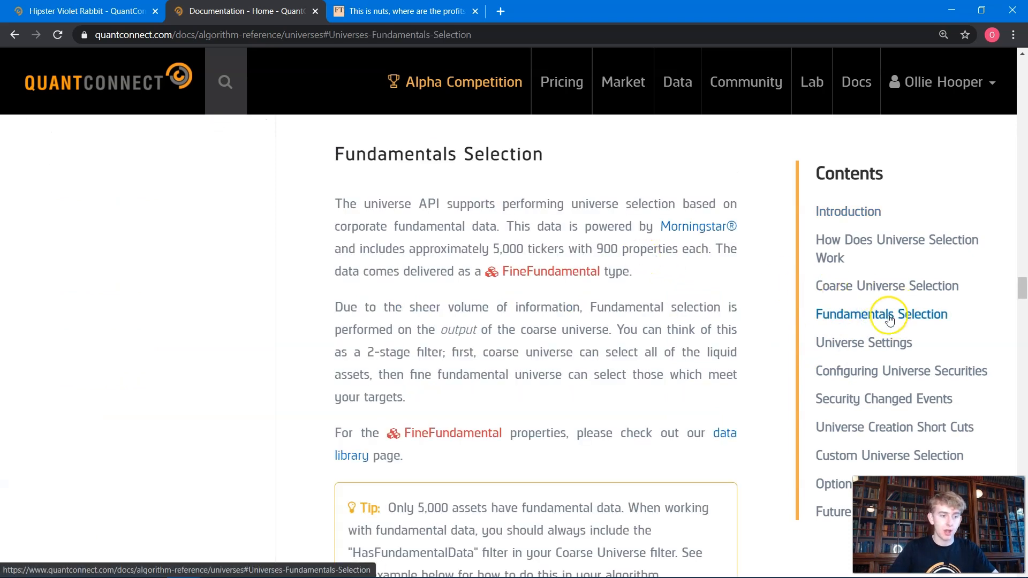
scroll("down", 3)
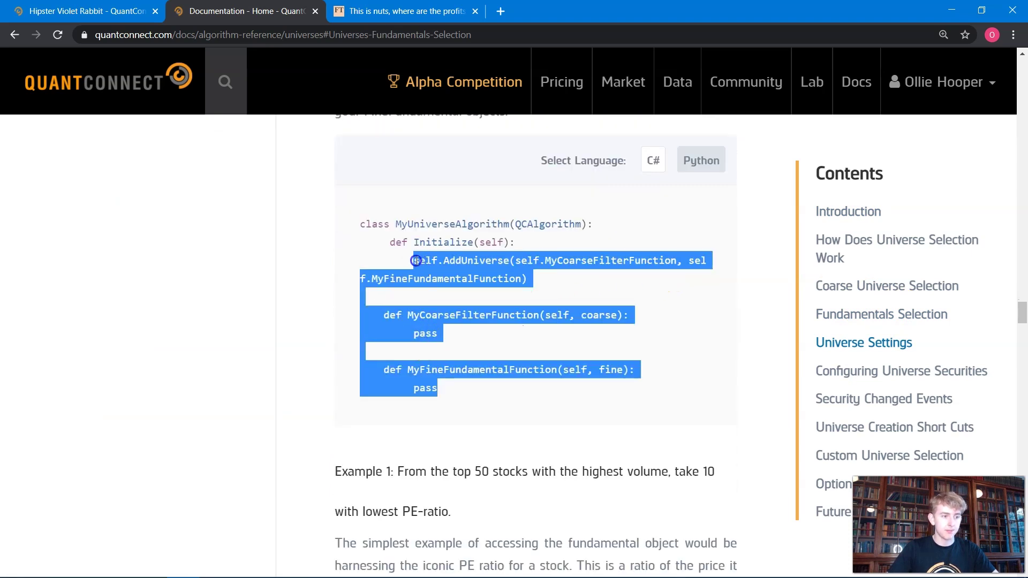
left_click(82, 11)
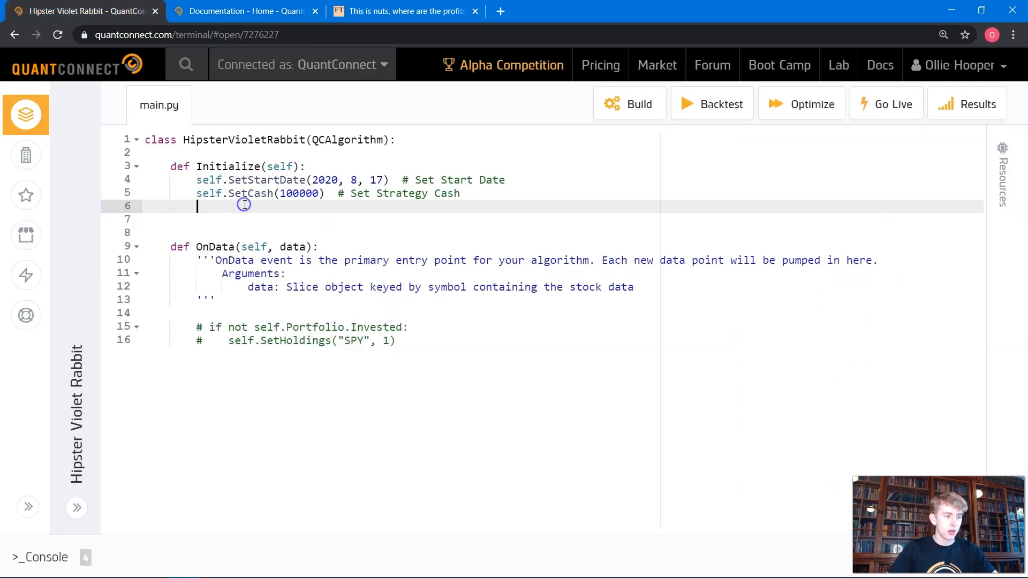
Step: Paste AddUniverse(MyCoarseFilterFunction, MyFineFundamentalFunction) with its pass-stub filter functions into main.py
type("self.AddUniverse(self.MyCoarseFilterFunction, self.MyFineFundamentalFunction)")
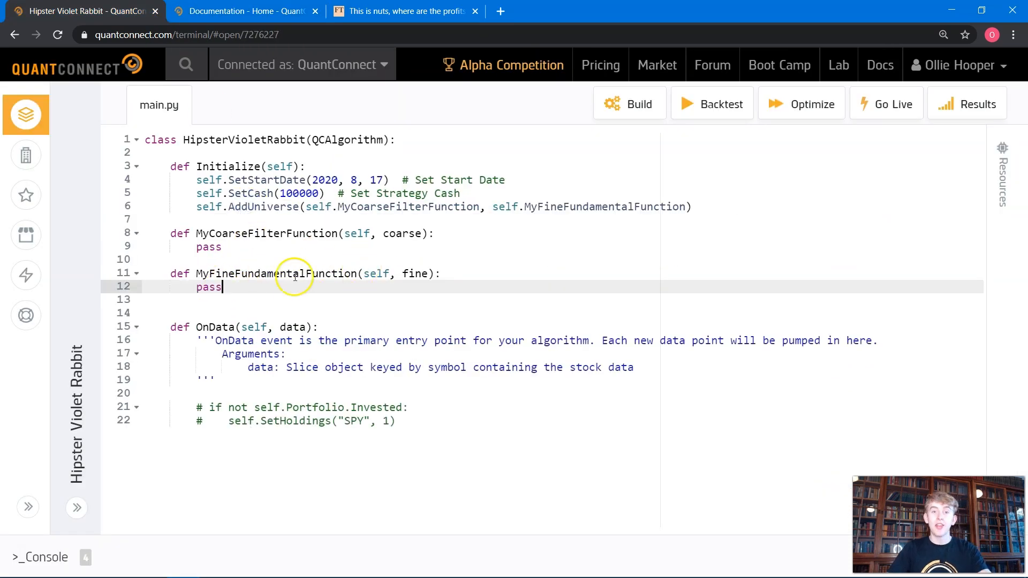
mouse_move(255, 245)
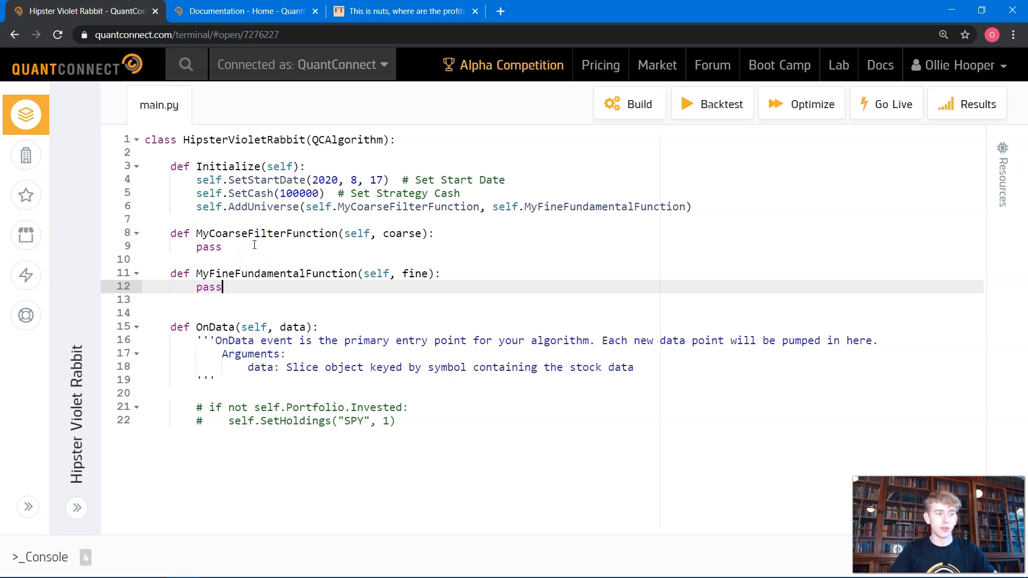
left_click(222, 246)
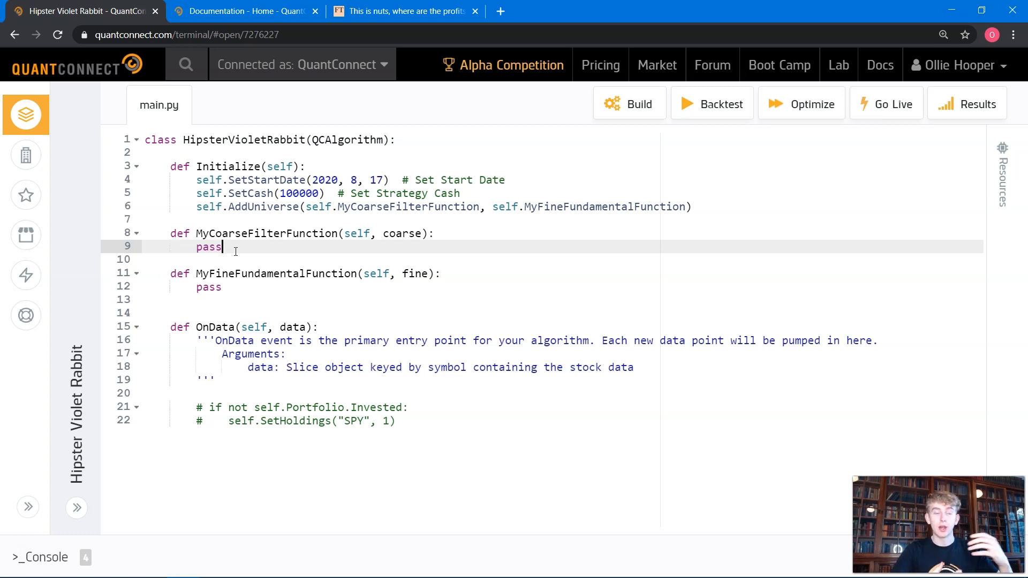
Step: Replace the coarse filter's pass with a return keeping symbols where DollarVolume > 1e7
double_click(208, 246)
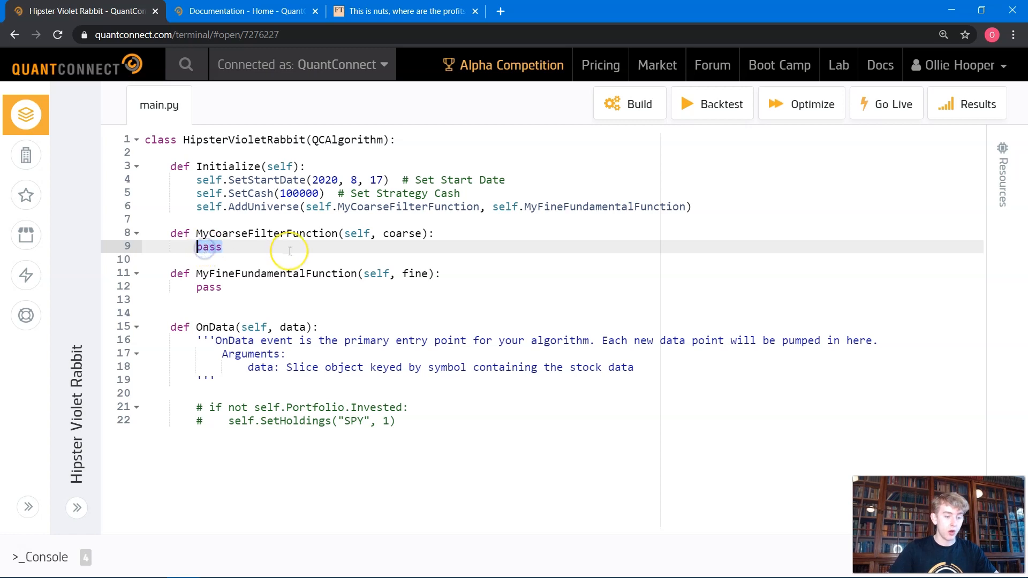
key("Delete")
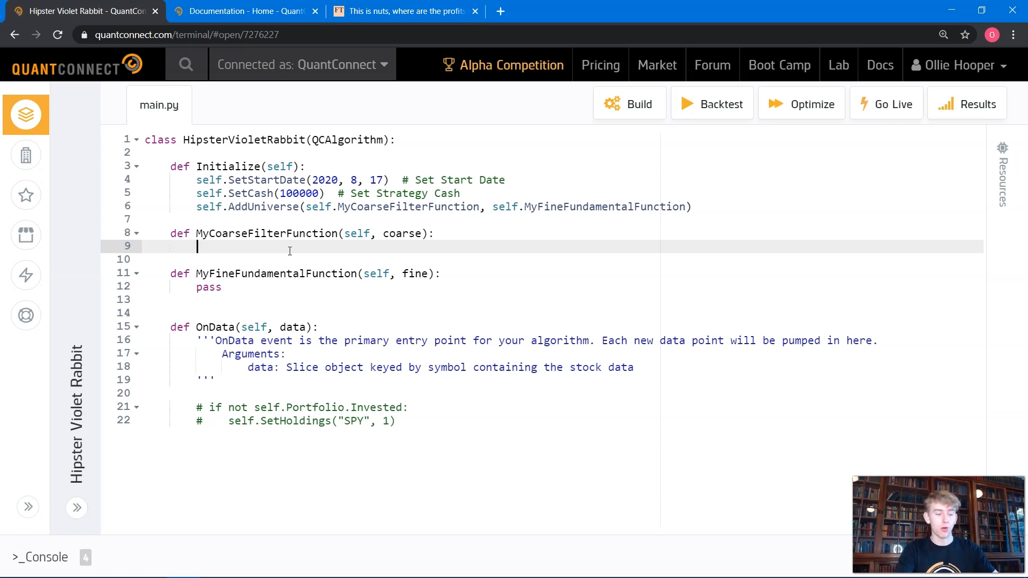
type("return [c.Symbol for c in coarse")
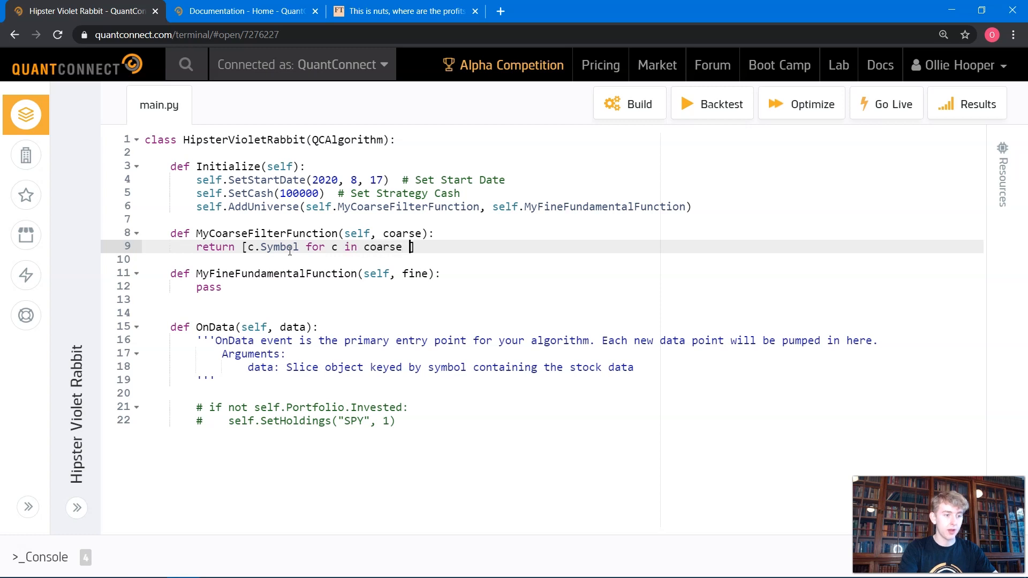
type("if c.DO")
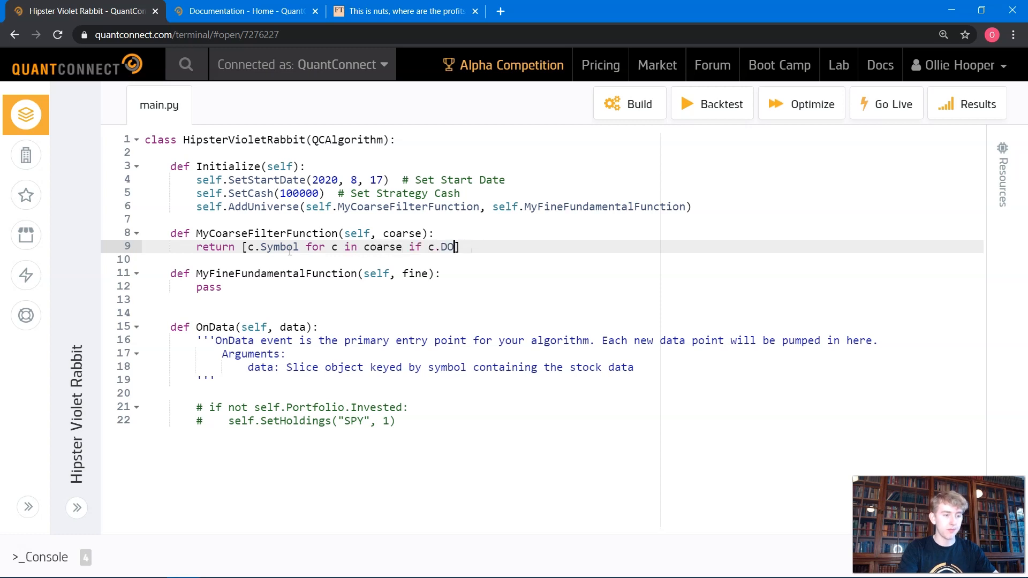
type("llarVolume")
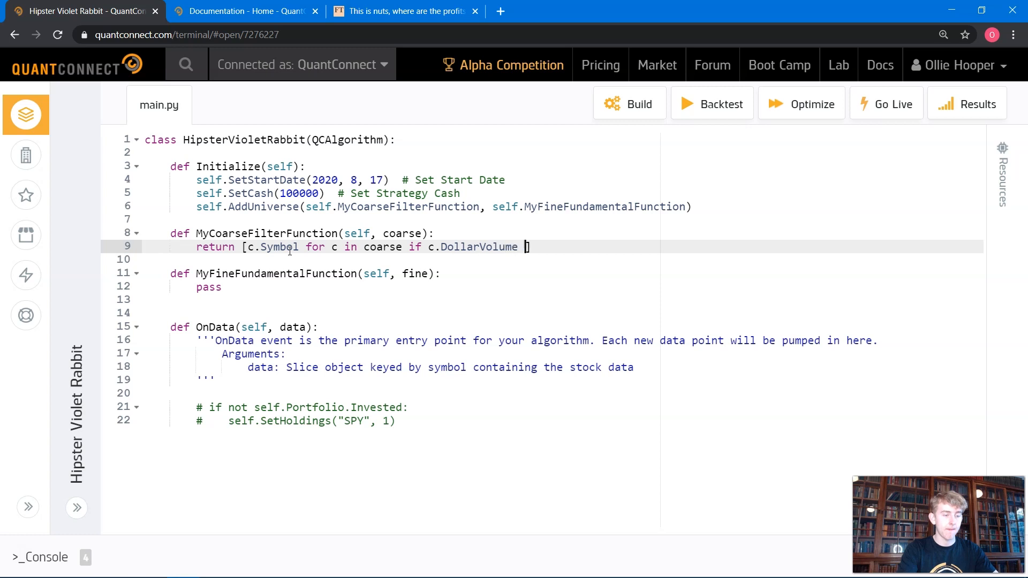
type("> 1e")
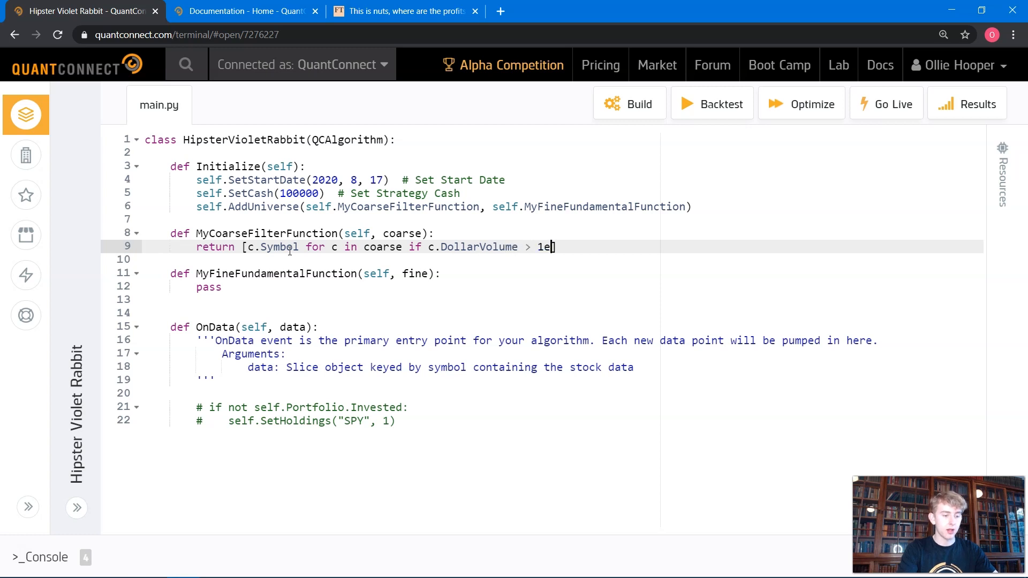
type("7")
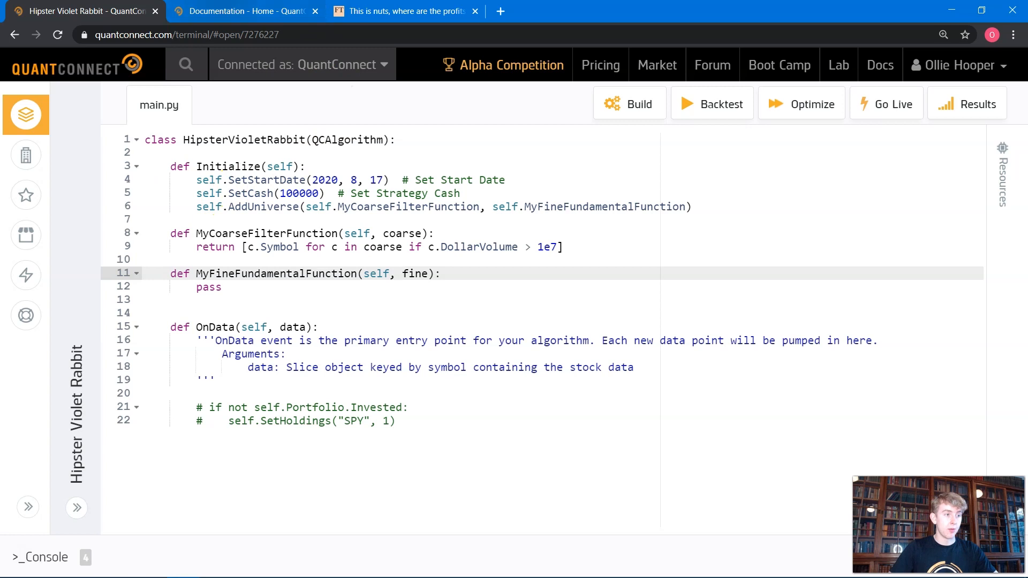
left_click(243, 11)
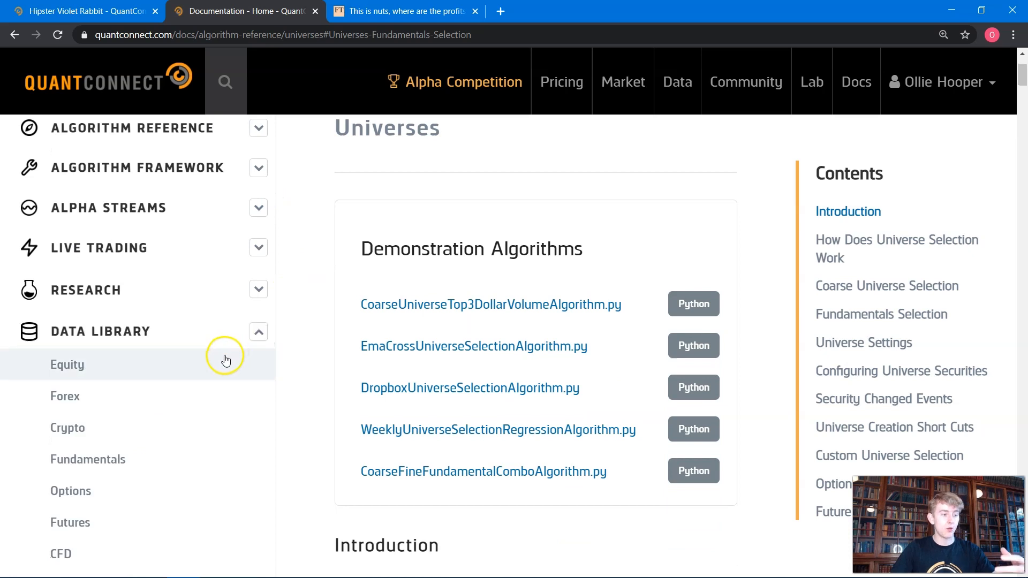
Step: Find and select the Morningstar Technology sector filteredFine example under Fundamentals > Asset Classification
left_click(88, 458)
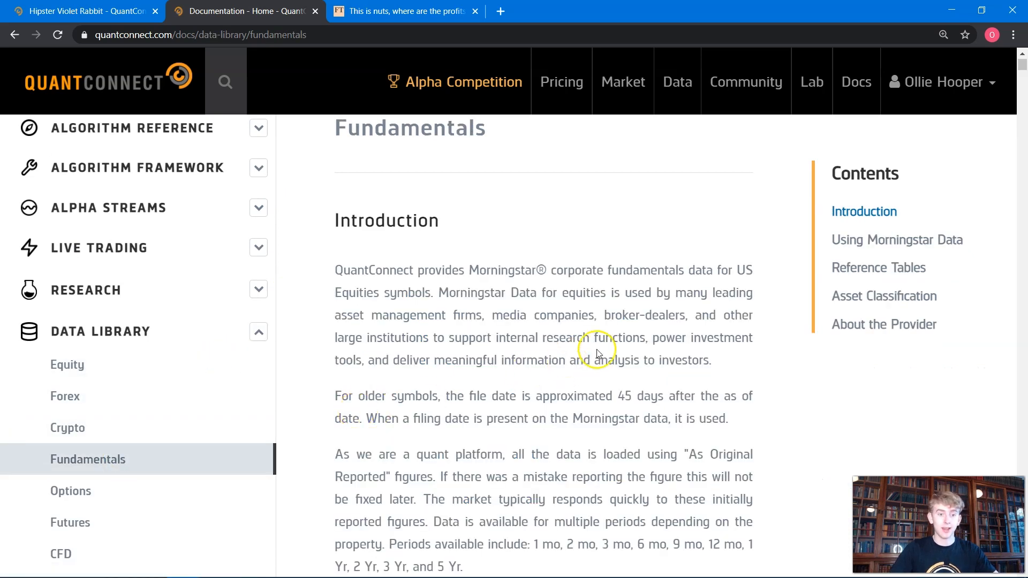
left_click(883, 296)
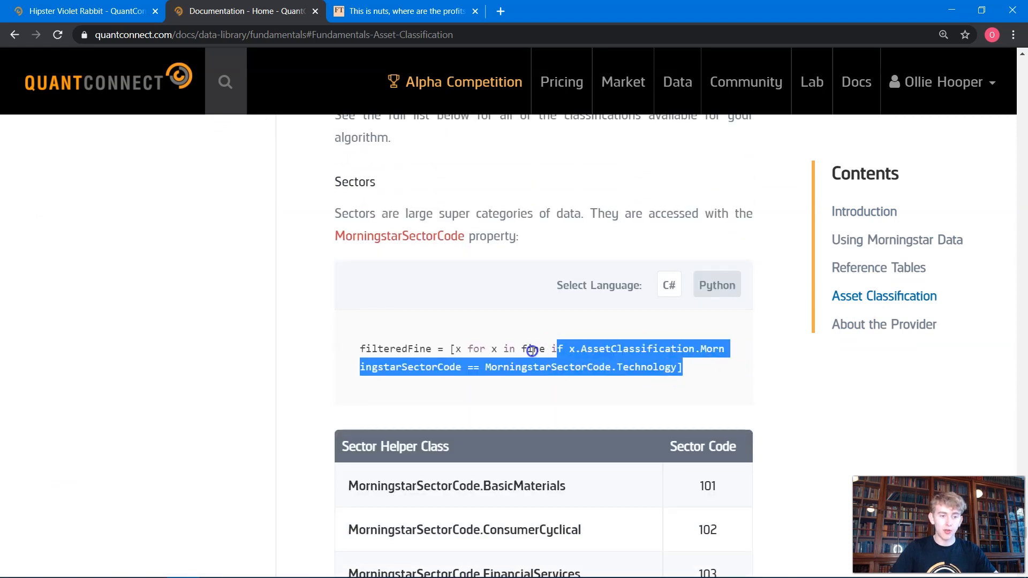
left_click(617, 365)
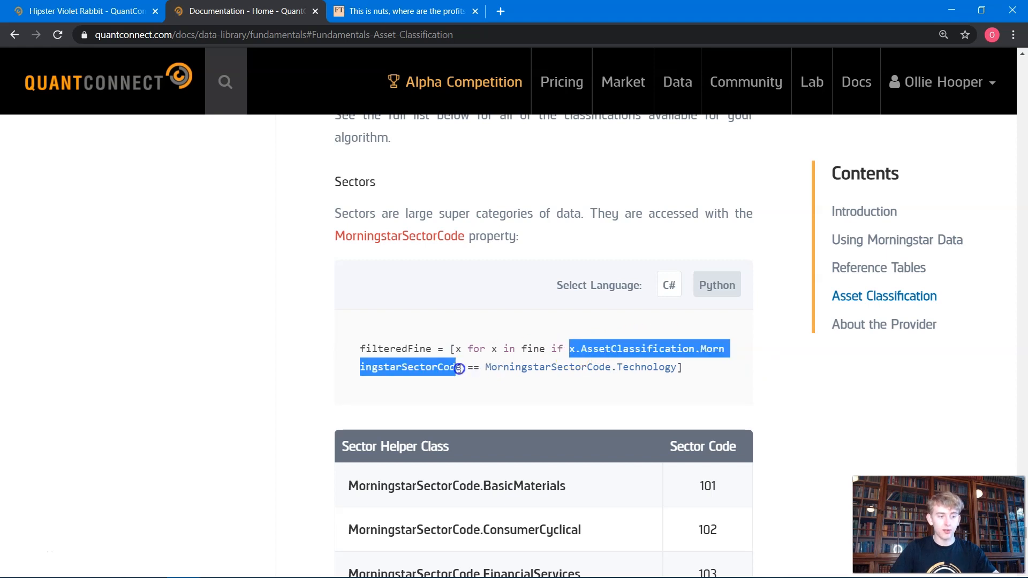
left_click(484, 367)
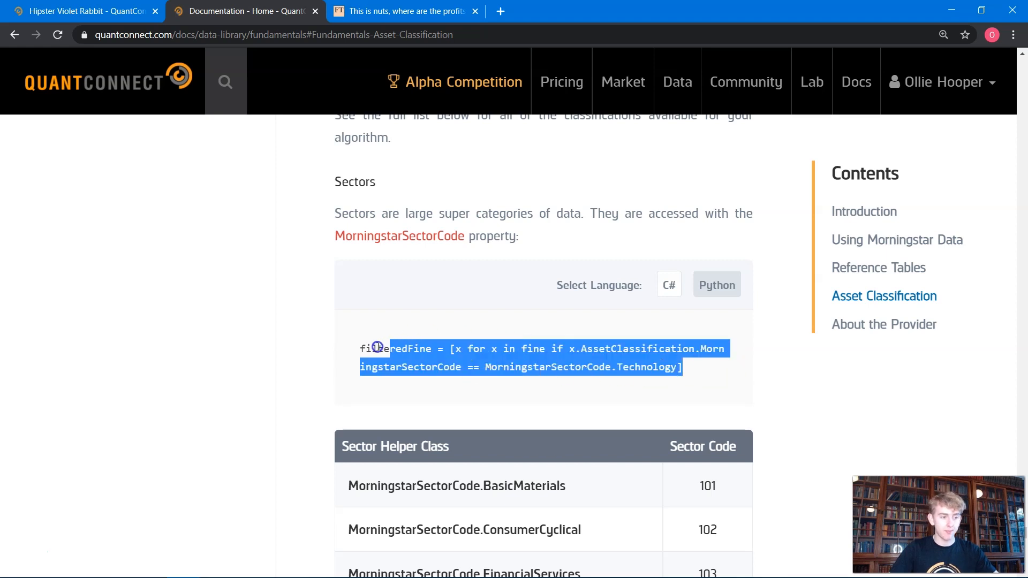
left_click(78, 11)
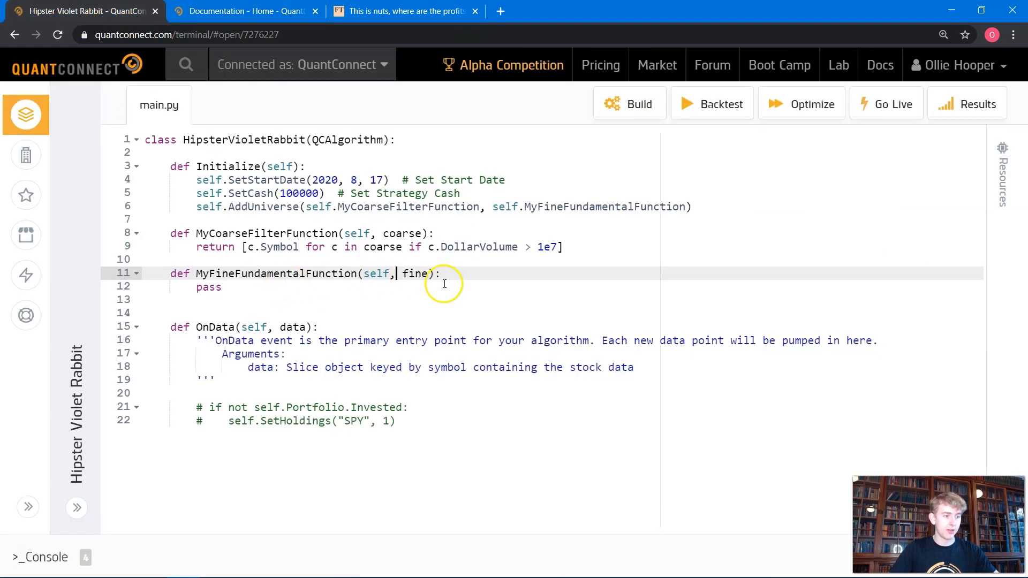
Step: Paste the MorningstarSectorCode Technology filter into the fine function, naming the list tech
type("filteredFine = [x for x in fine if x.AssetClassification.MorningstarSectorCode == MorningstarSectorCode.Technology]")
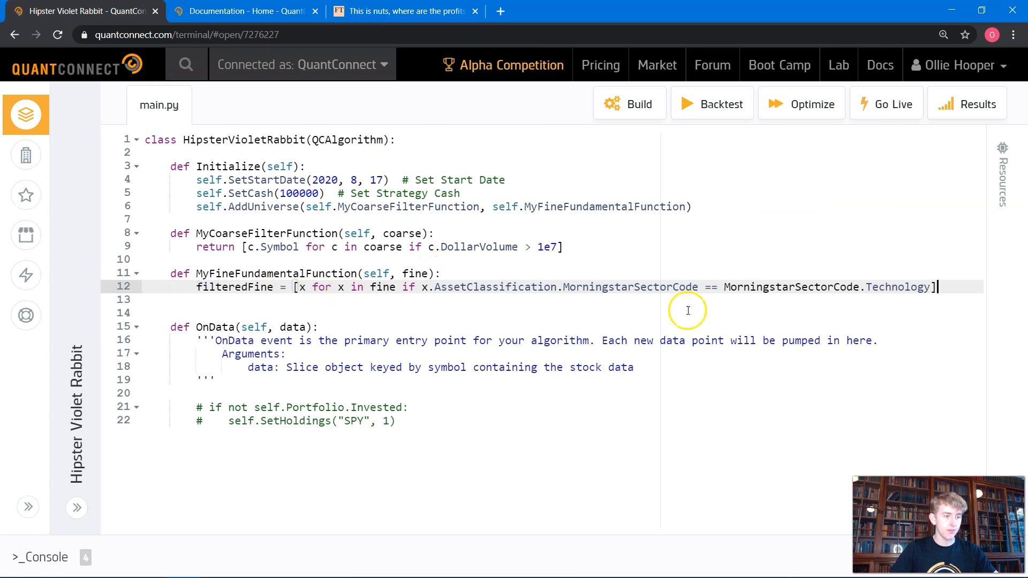
type("tech")
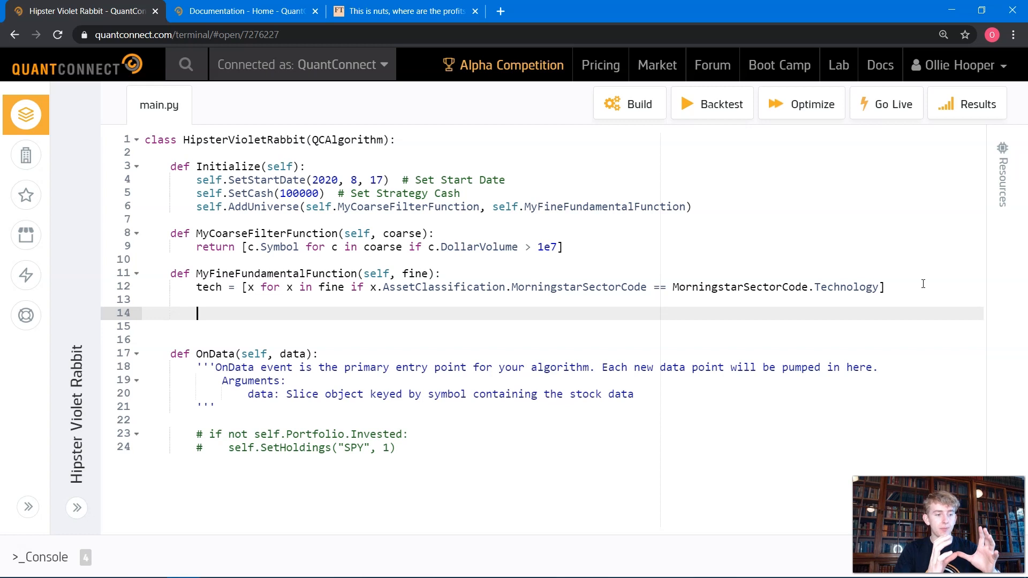
mouse_move(405, 11)
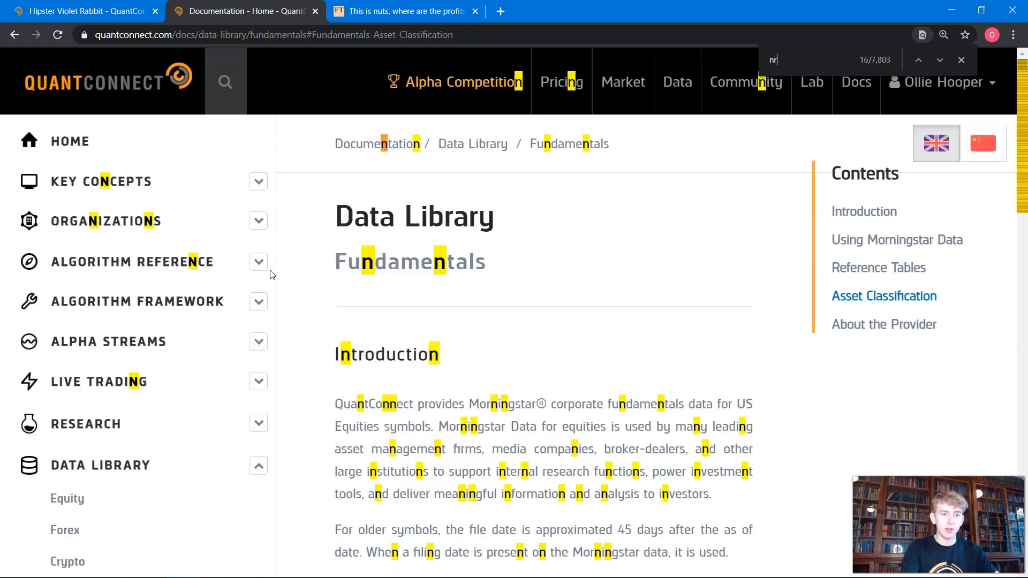
Step: Search the Fundamentals docs for 'normalizedincome' to find the OneMonth field example
type("ormalizedincome")
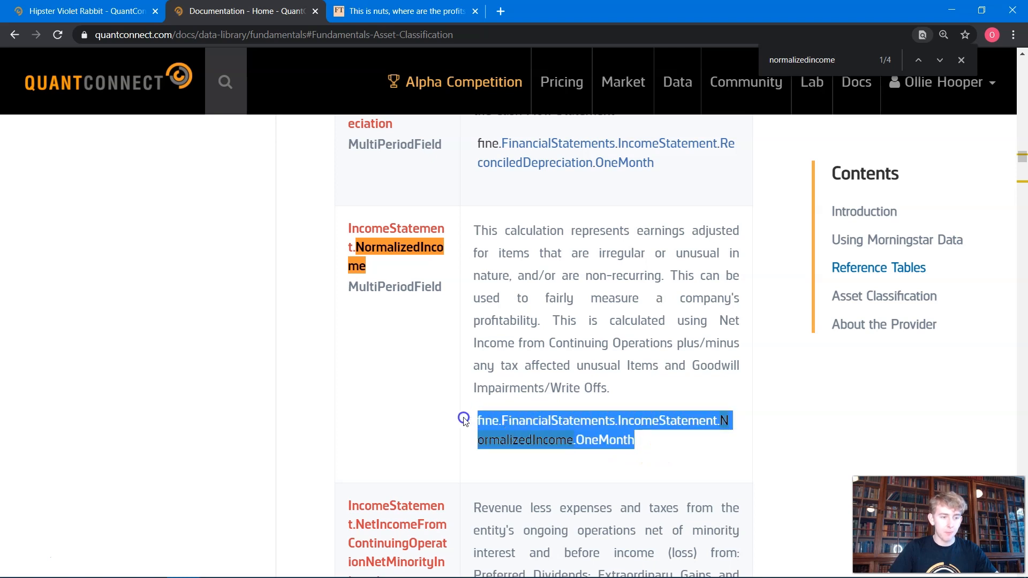
left_click(82, 11)
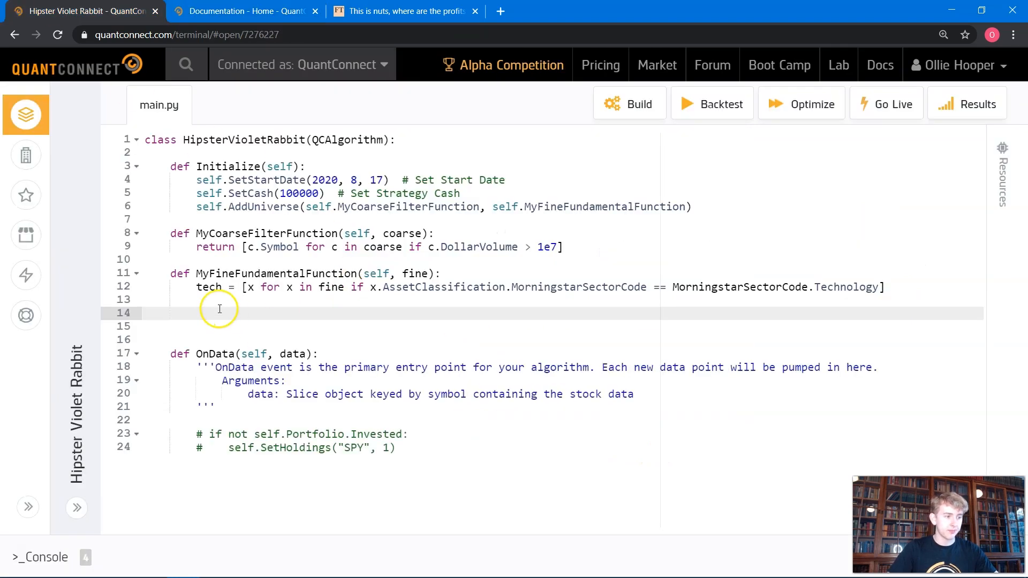
Step: Add unprofitable = [x for x in tech if NormalizedIncome.OneMonth <= 0]
type("unprob")
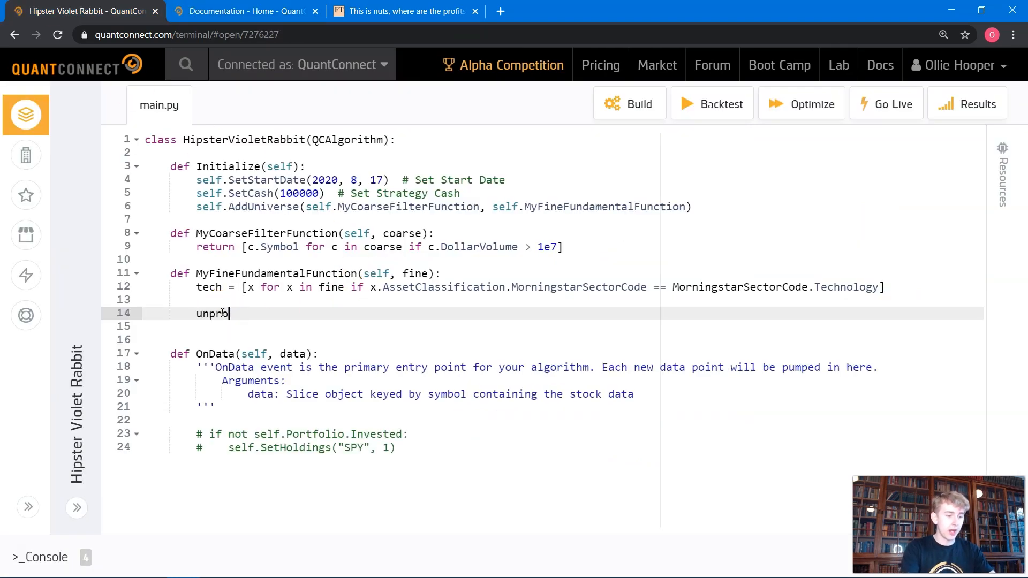
type("fitable = [")
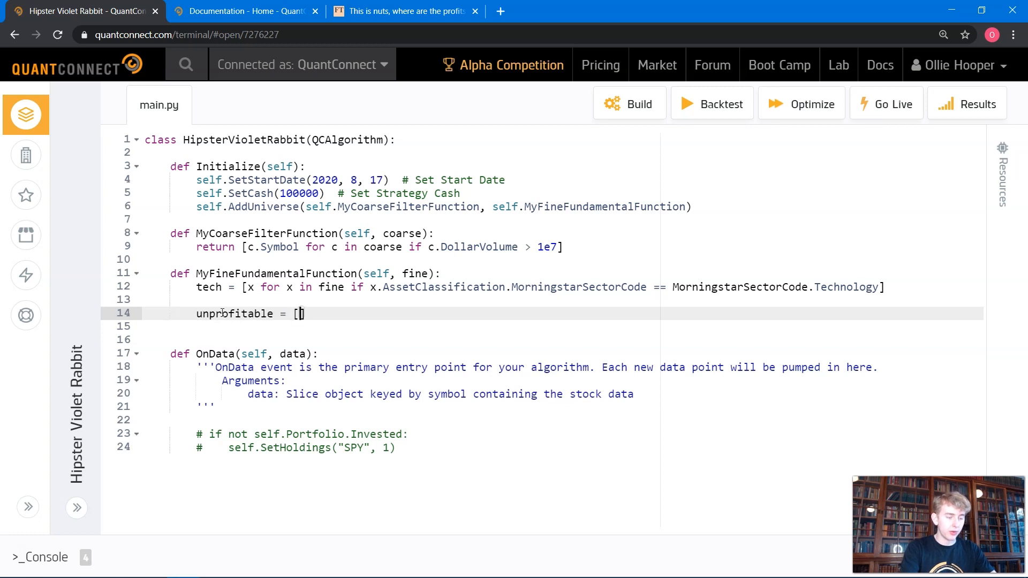
type("x for x in tech")
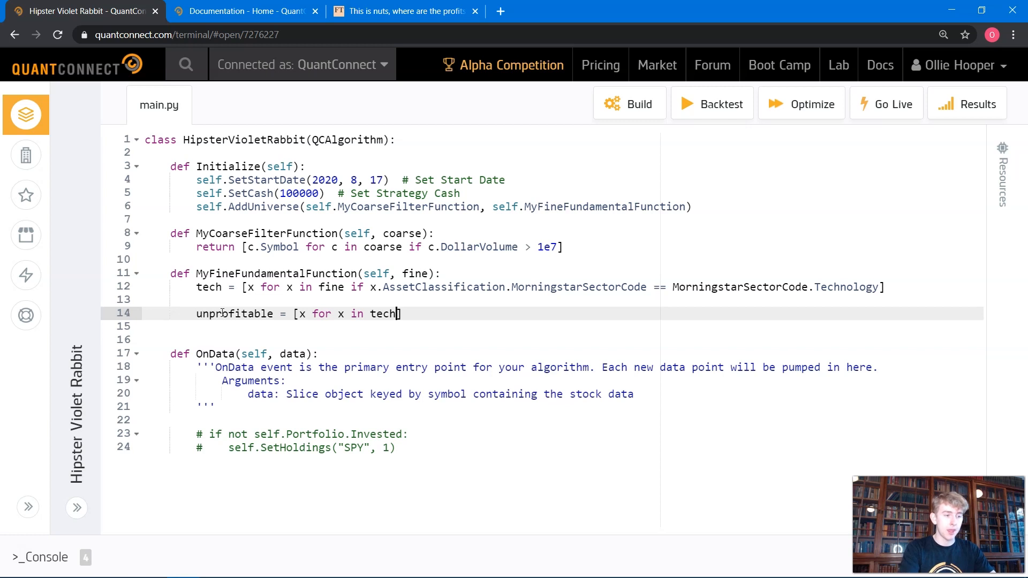
type("i")
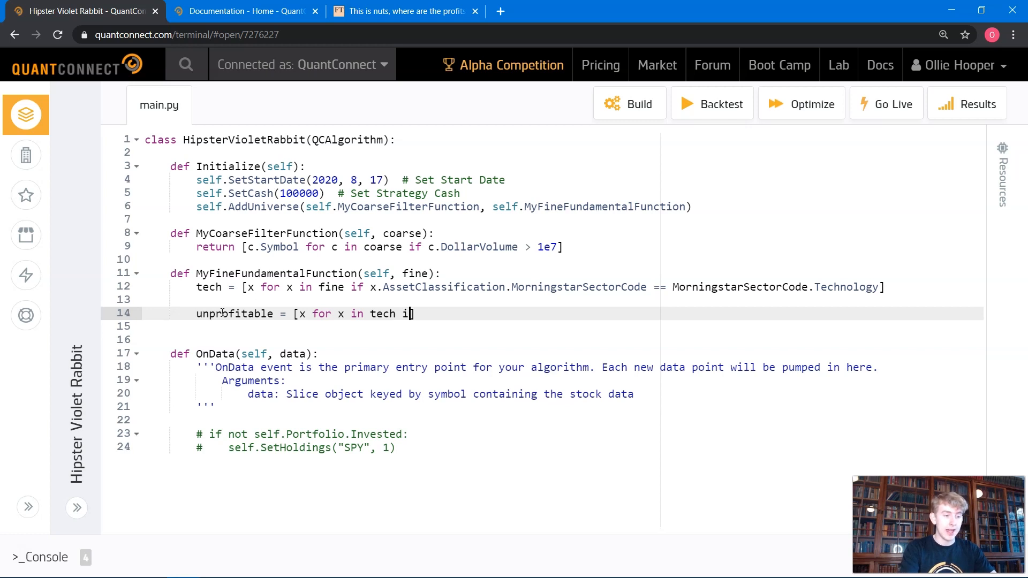
type("xfine.FinancialStatements.IncomeStatement.NormalizedIncome.OneMonth")
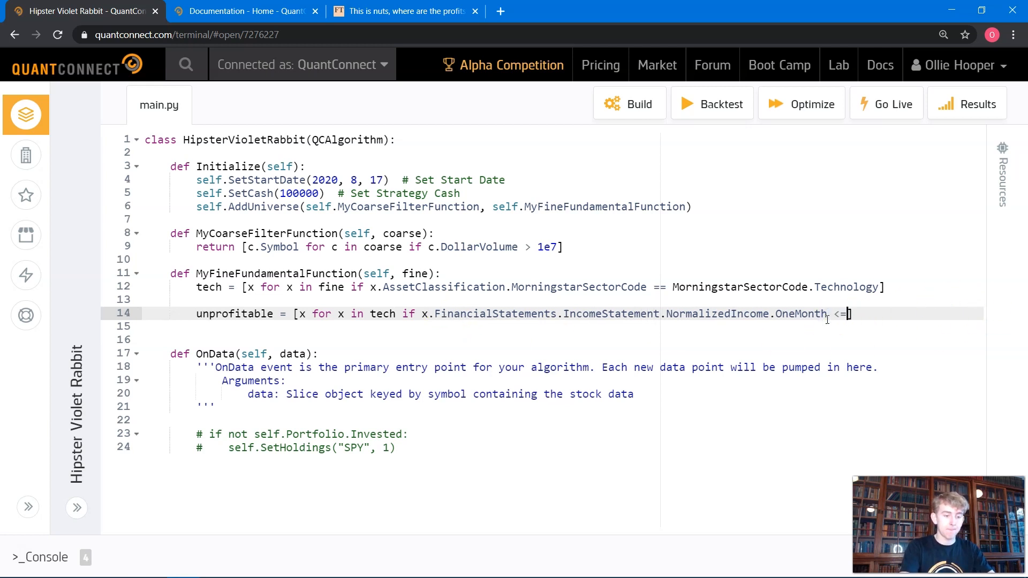
type("0]")
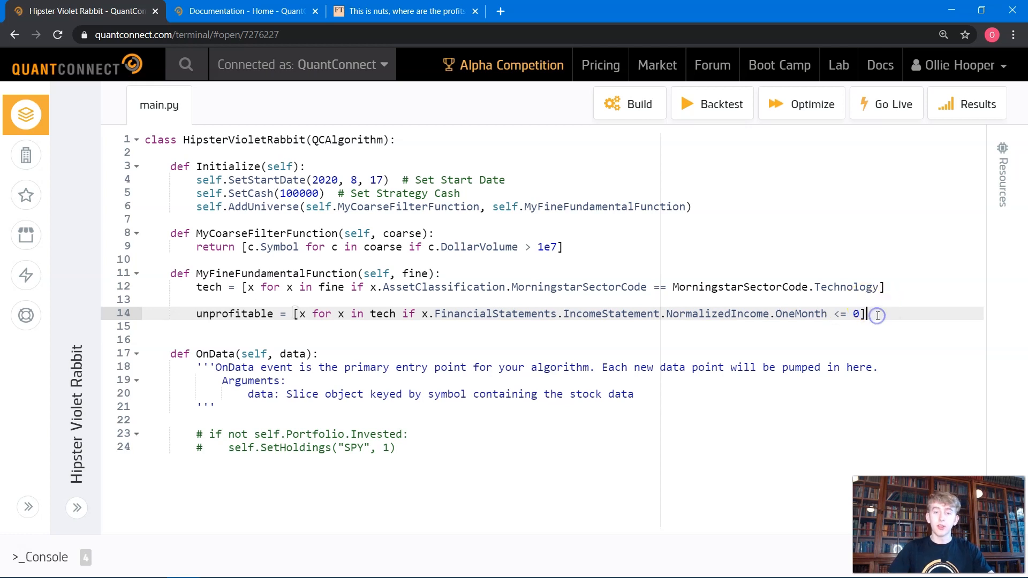
mouse_move(877, 315)
type("AsReported")
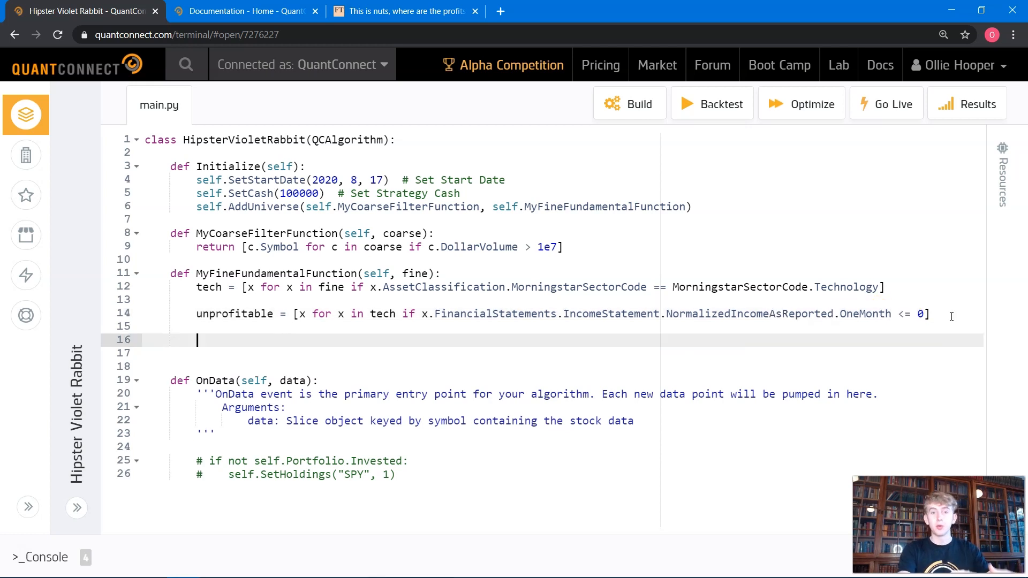
mouse_move(534, 381)
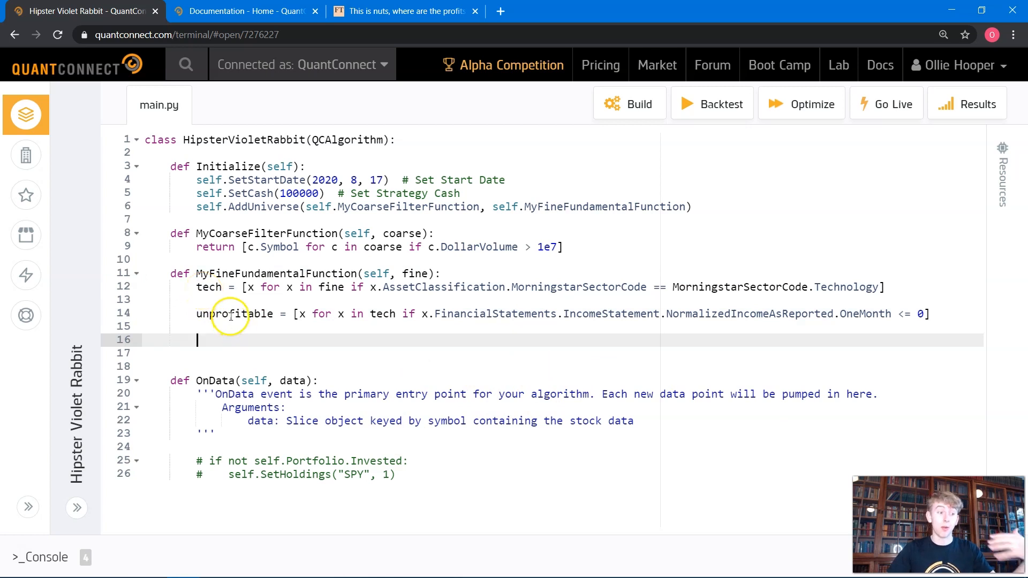
mouse_move(232, 339)
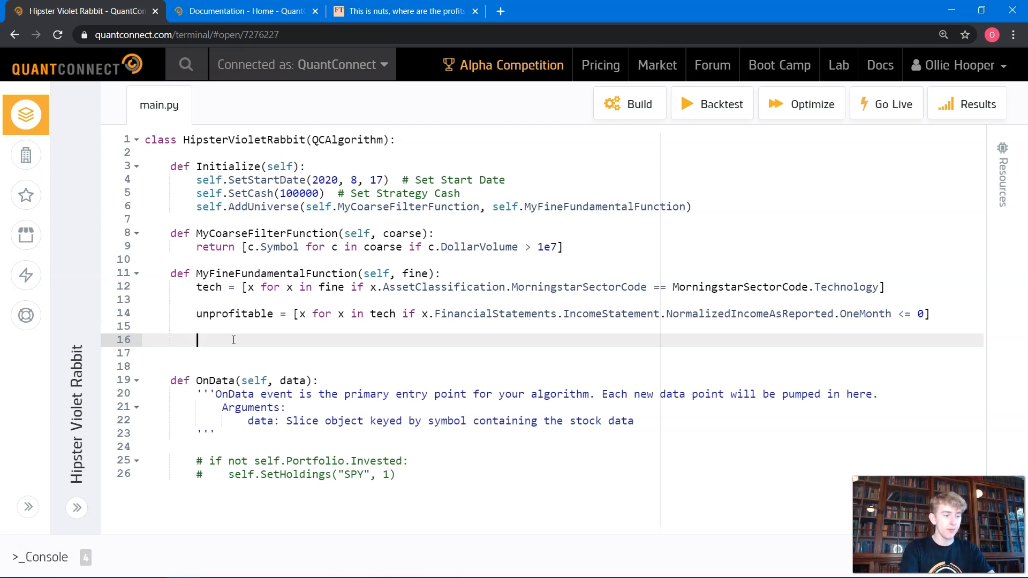
Step: Add sorted_revenue, sorting unprofitable by one-month TotalRevenue with reverse=True
type("sorted_reve")
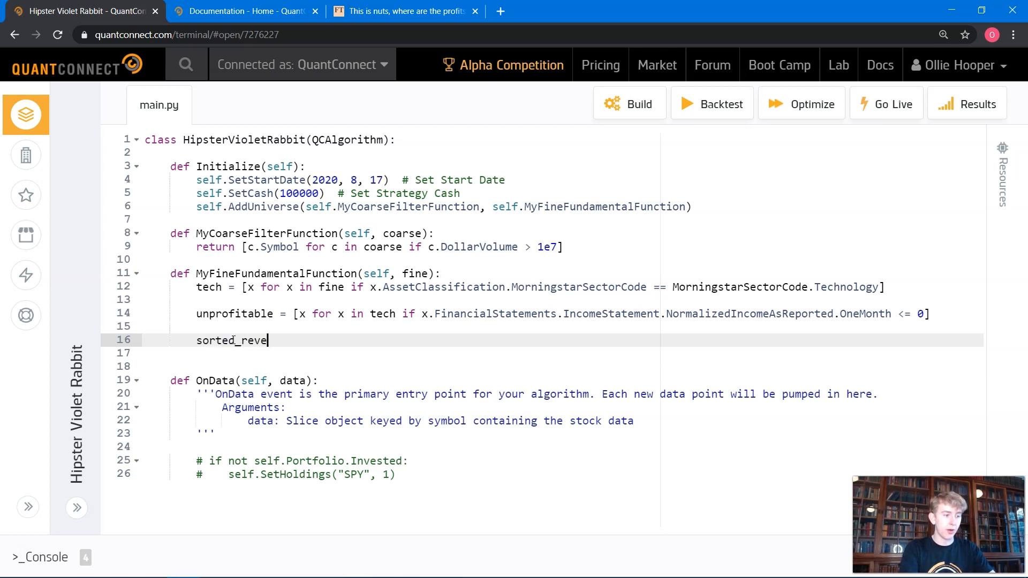
type("nue = so")
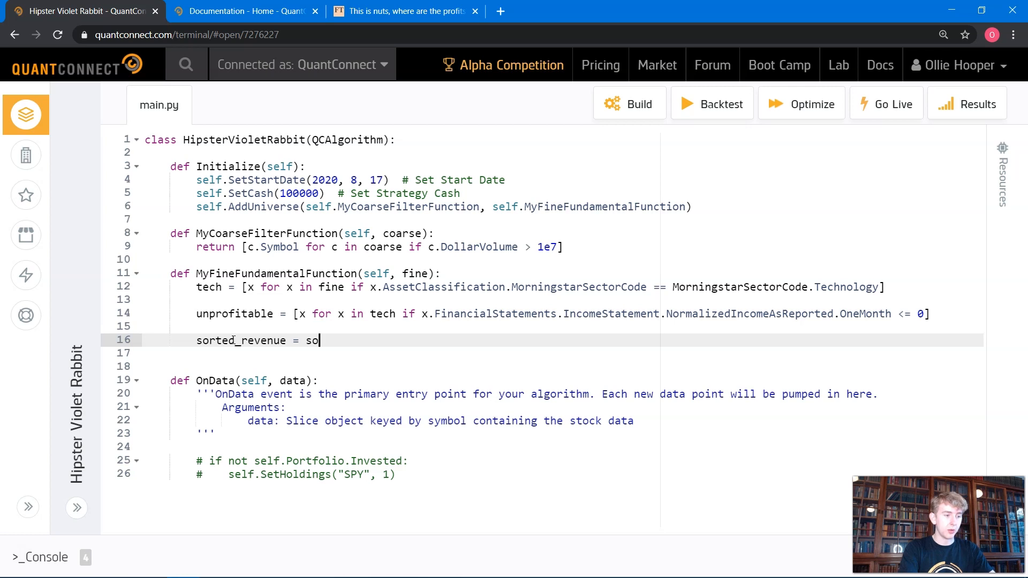
type("rted(unprofitable, key")
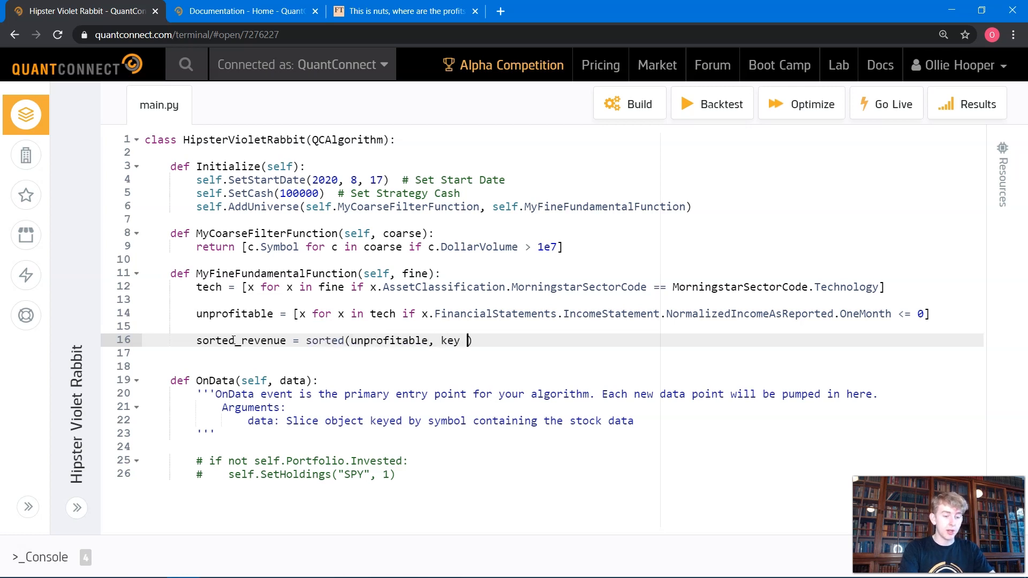
type("=lambda")
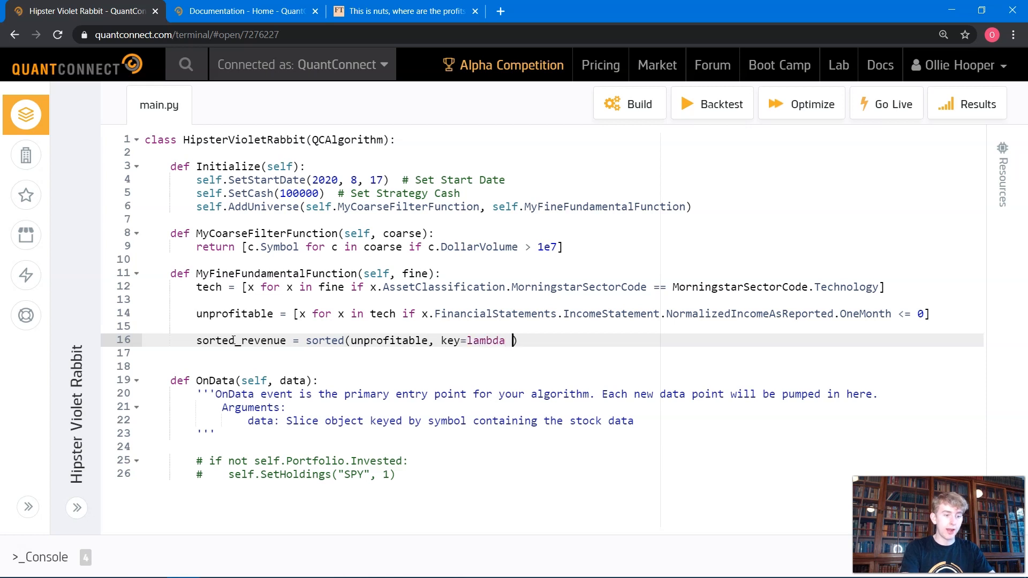
type("f")
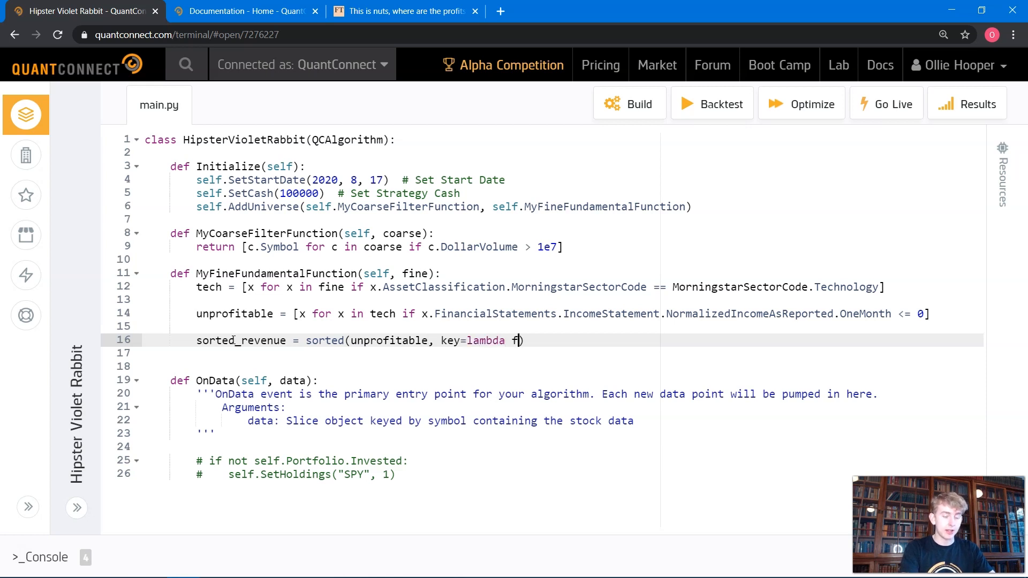
type(": f.FinancialStatements.IncomeStatement.NormalizedIncomeAsReported.OneMonth")
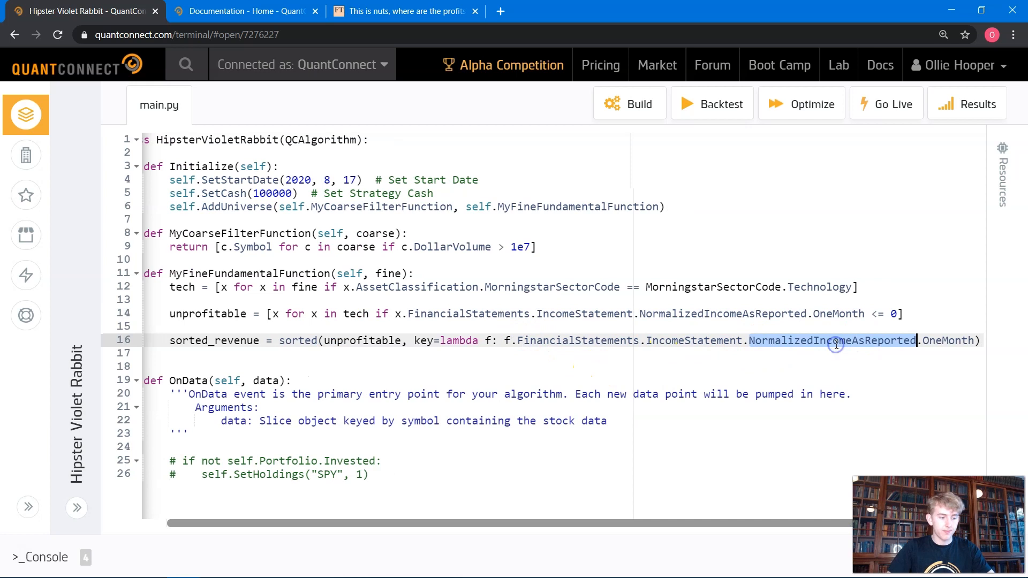
type("TotalRevenue")
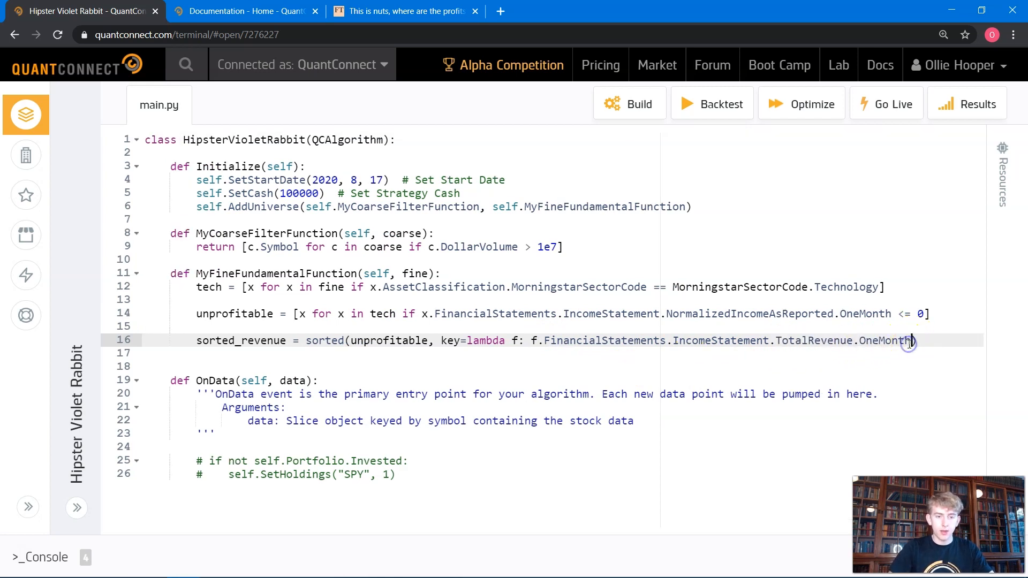
type(", re")
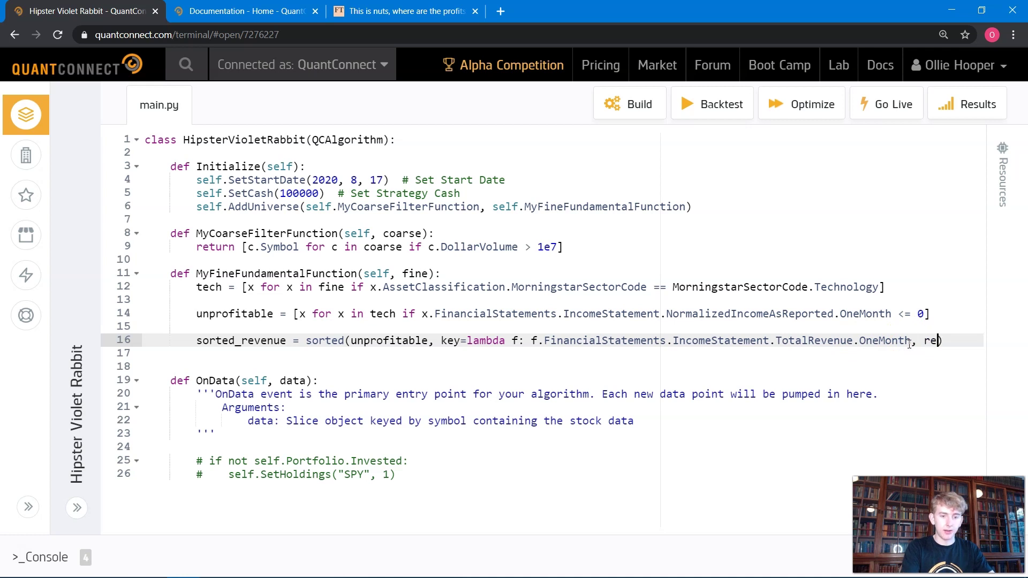
type("verse=Tr")
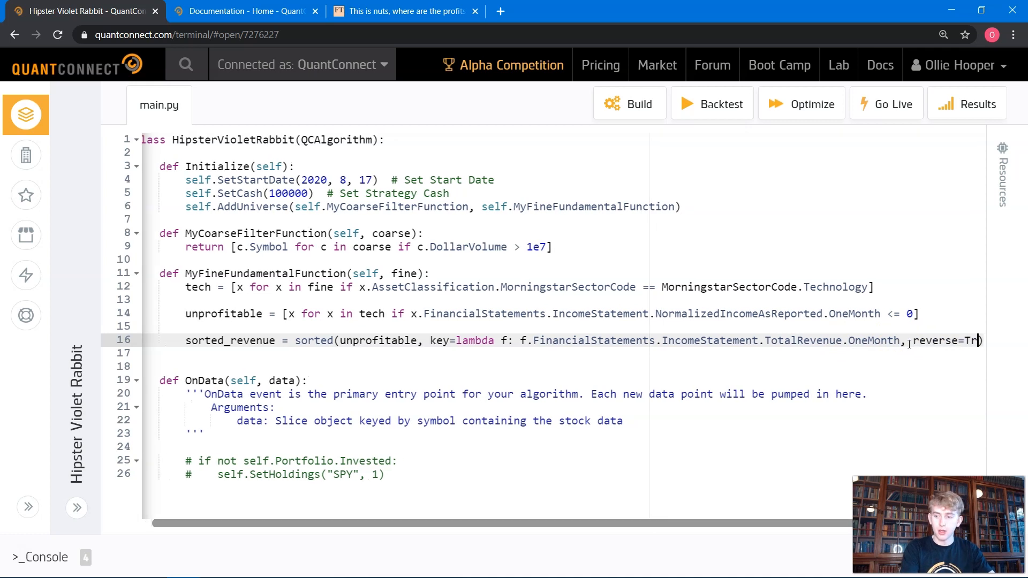
key("enter")
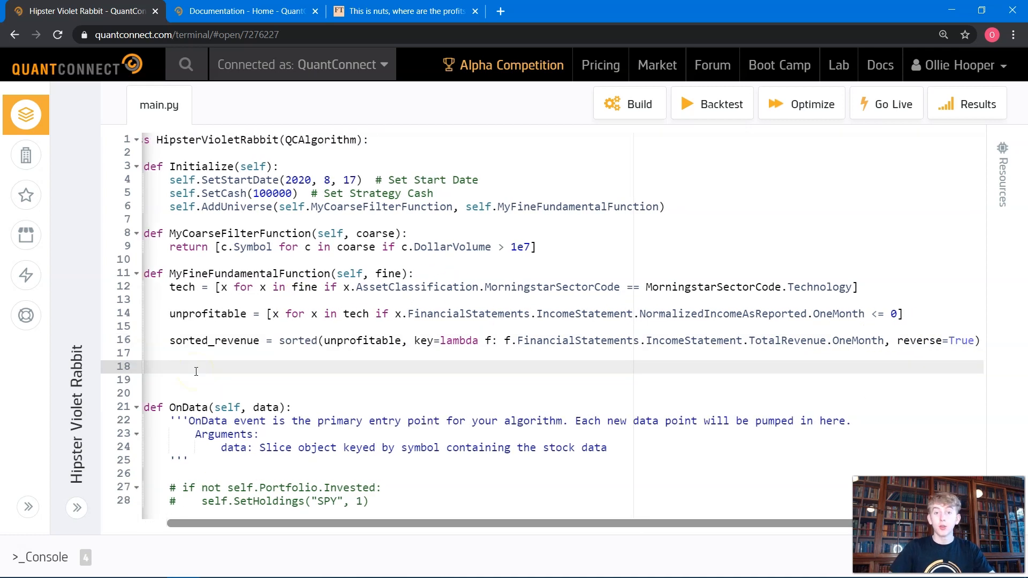
left_click(210, 341)
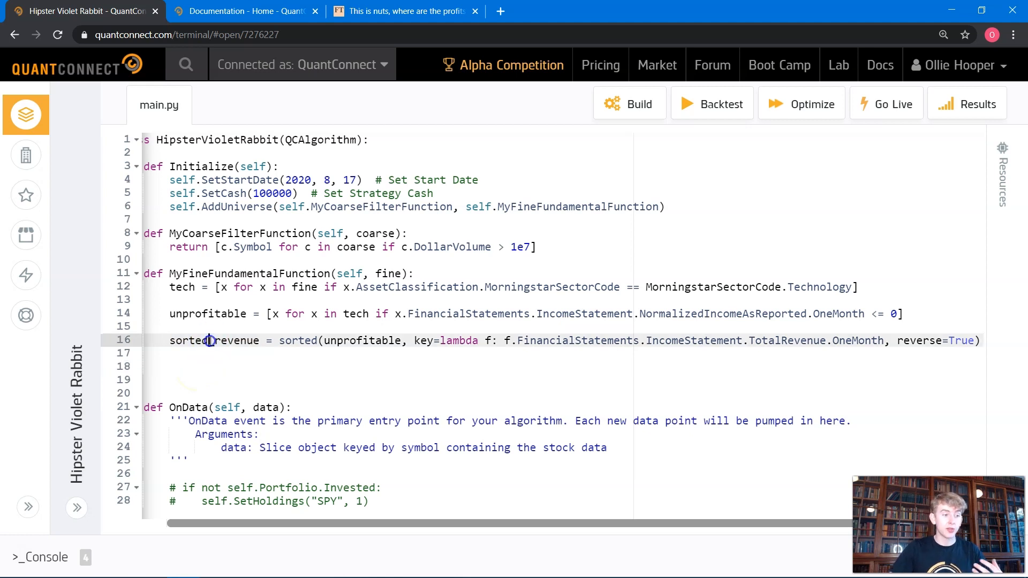
double_click(214, 340)
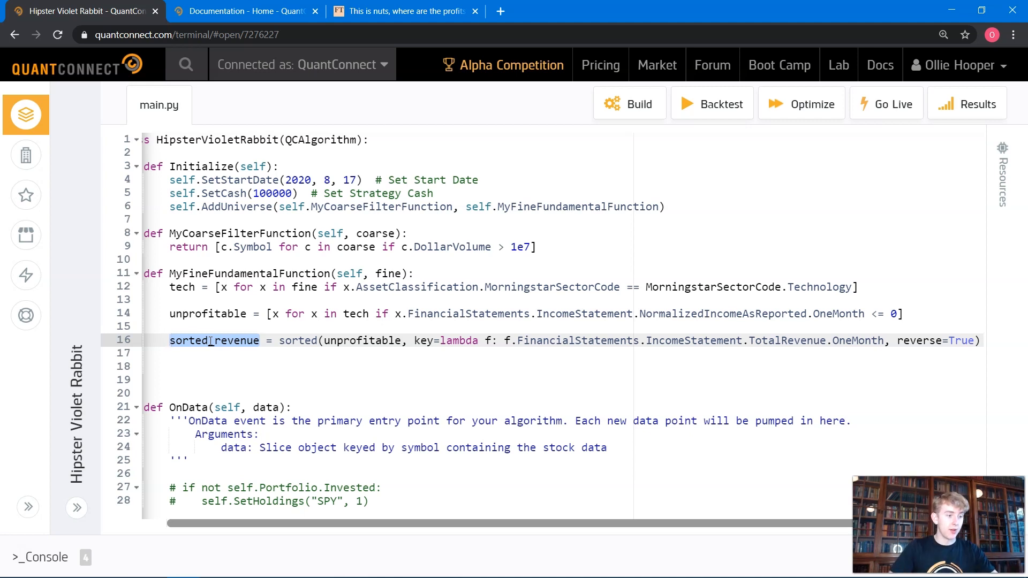
Step: Add return [f.Symbol for f in sorted_revenue[:50]] to the fine filter
type("return")
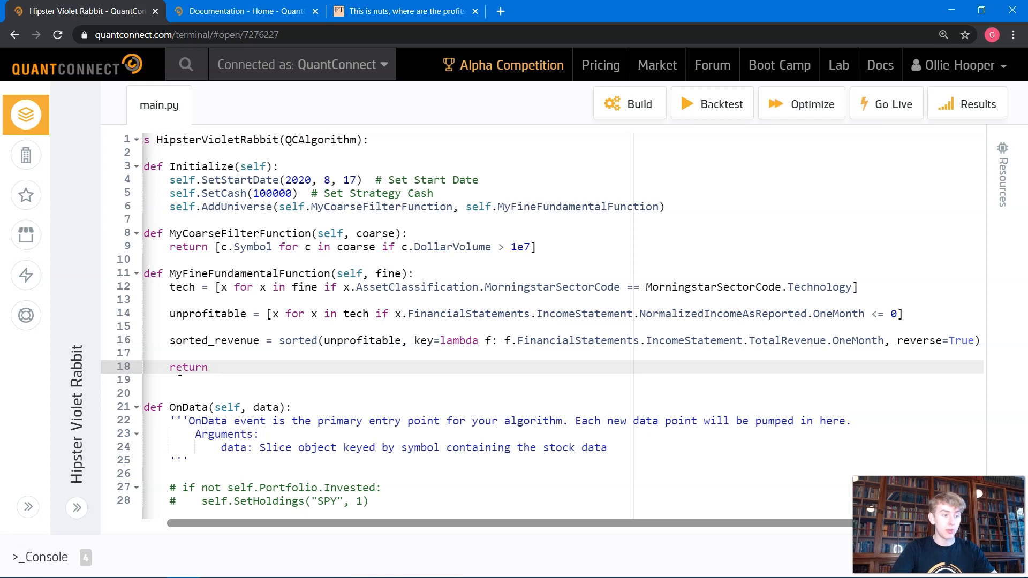
type("[f")
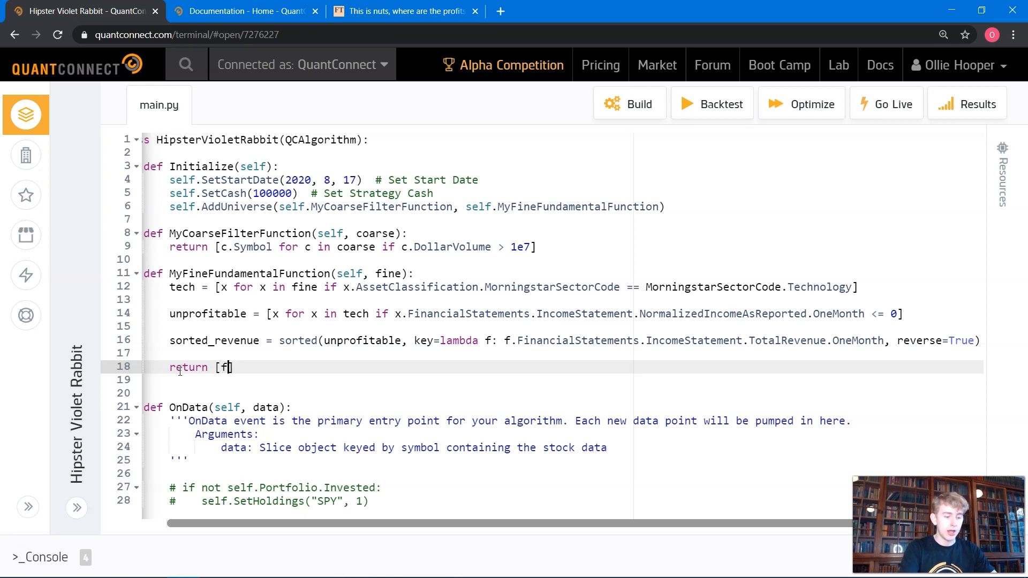
type(".Symbol for f")
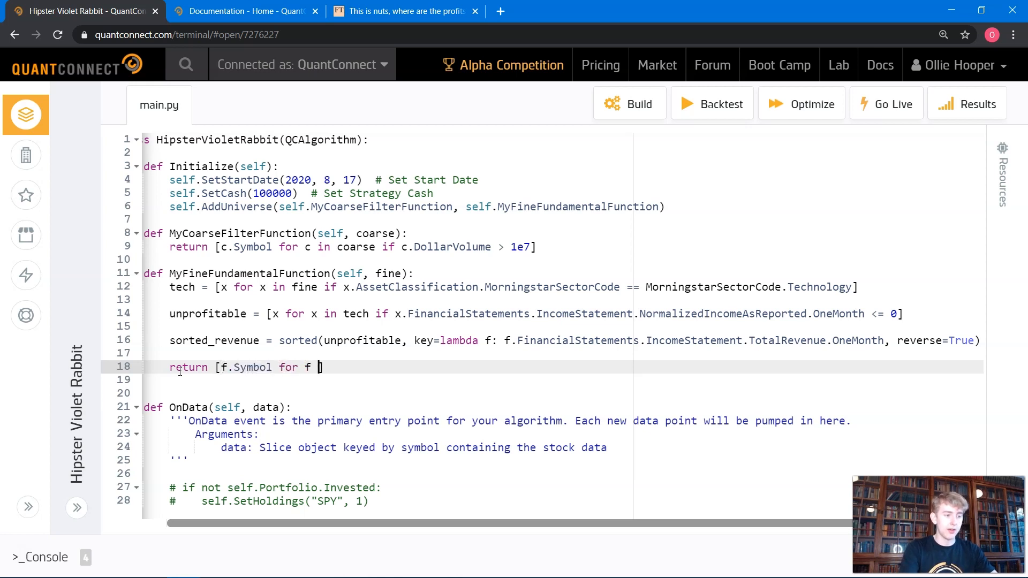
type("in sorted_revenue[:50")
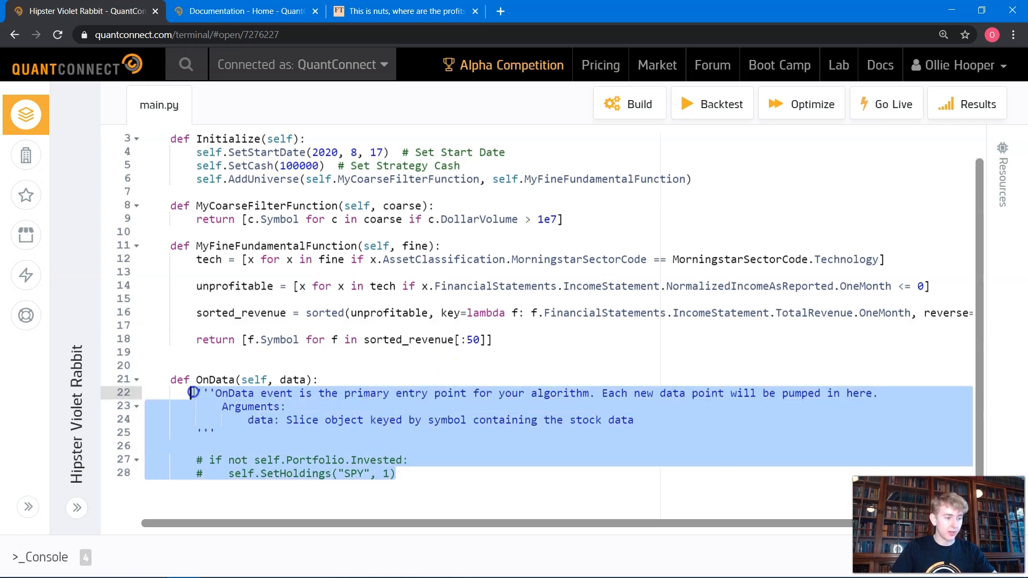
Step: Delete the OnData template body and add self.month = None in Initialize
key("Delete")
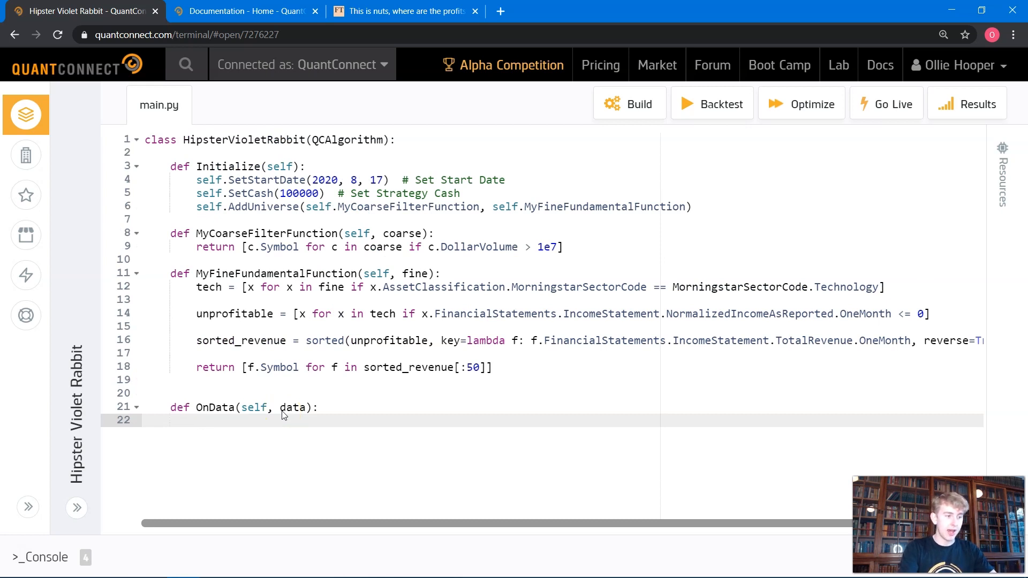
type("s")
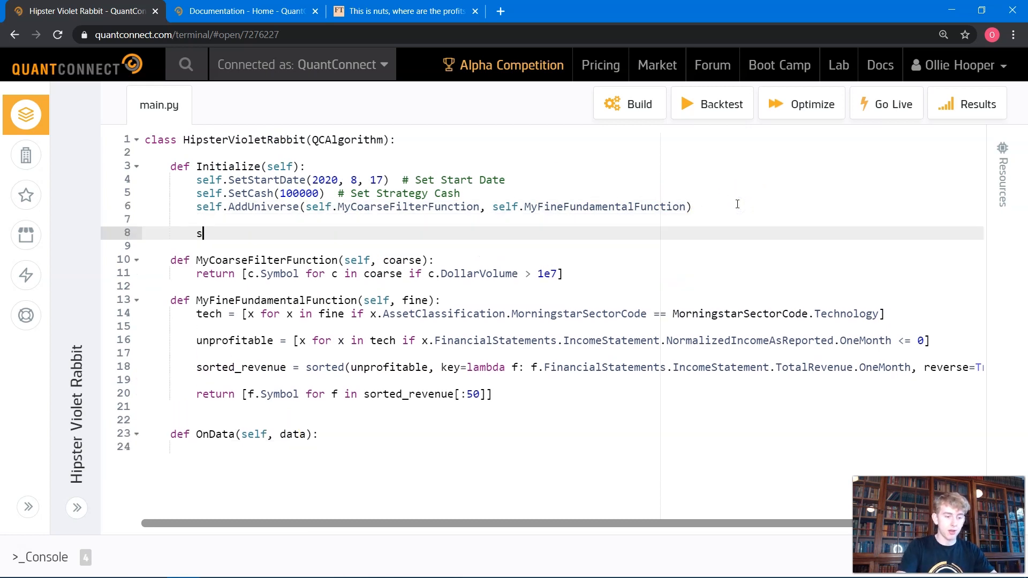
type("elf.month =")
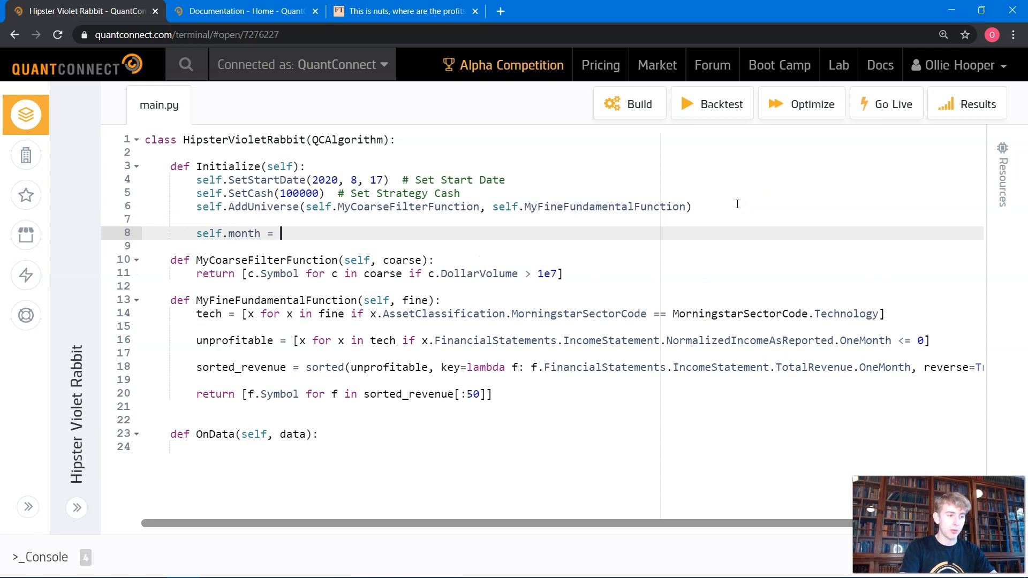
type("None")
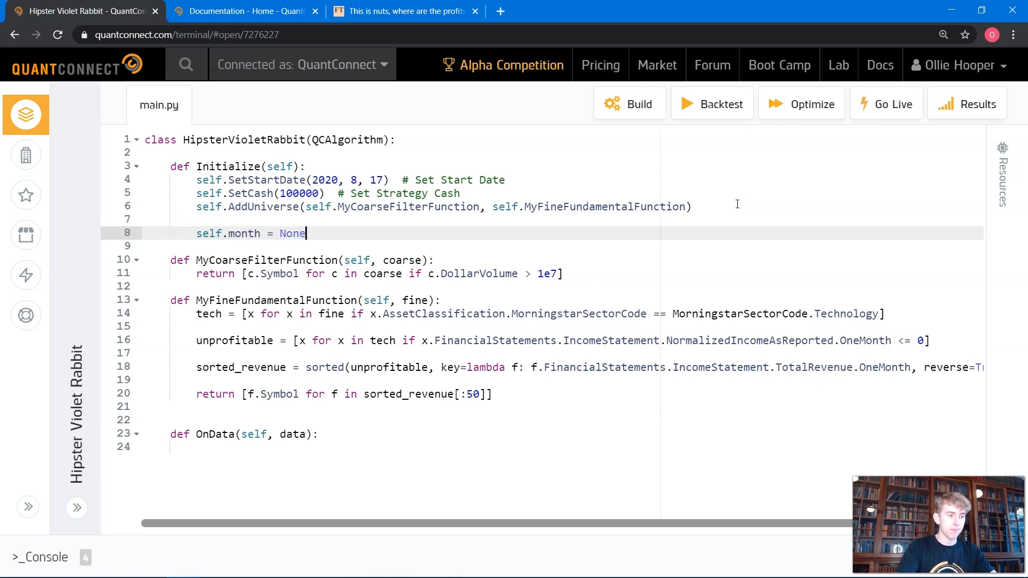
Step: In OnData, return if self.month == self.Time.month, otherwise store self.Time.month
type("if s")
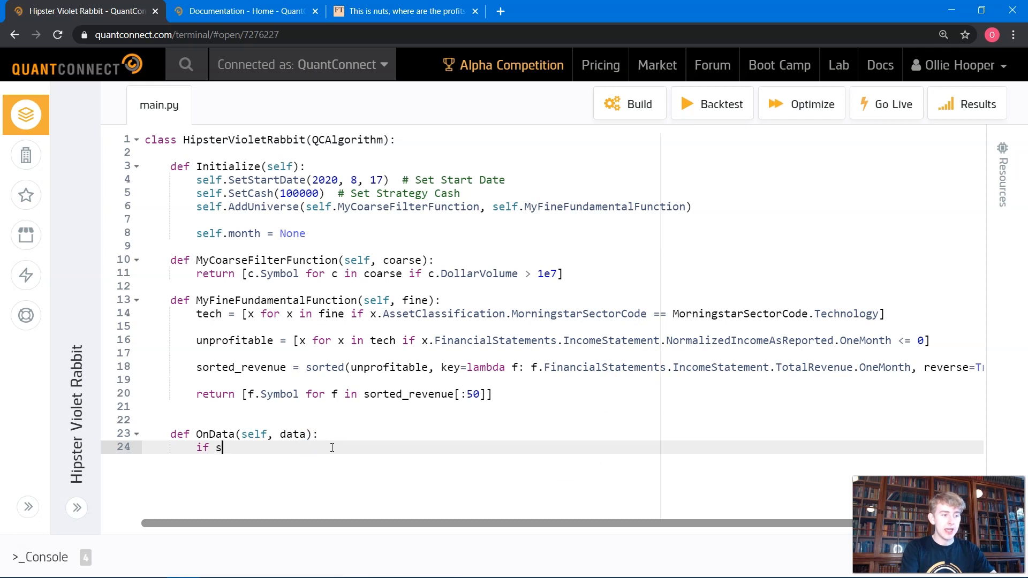
type("elf.m")
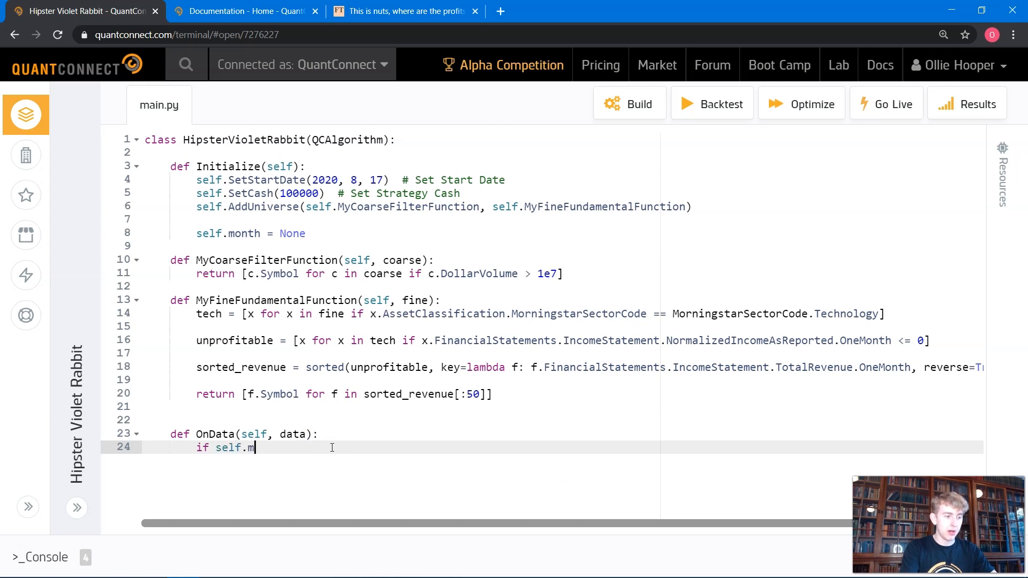
type("onth ==")
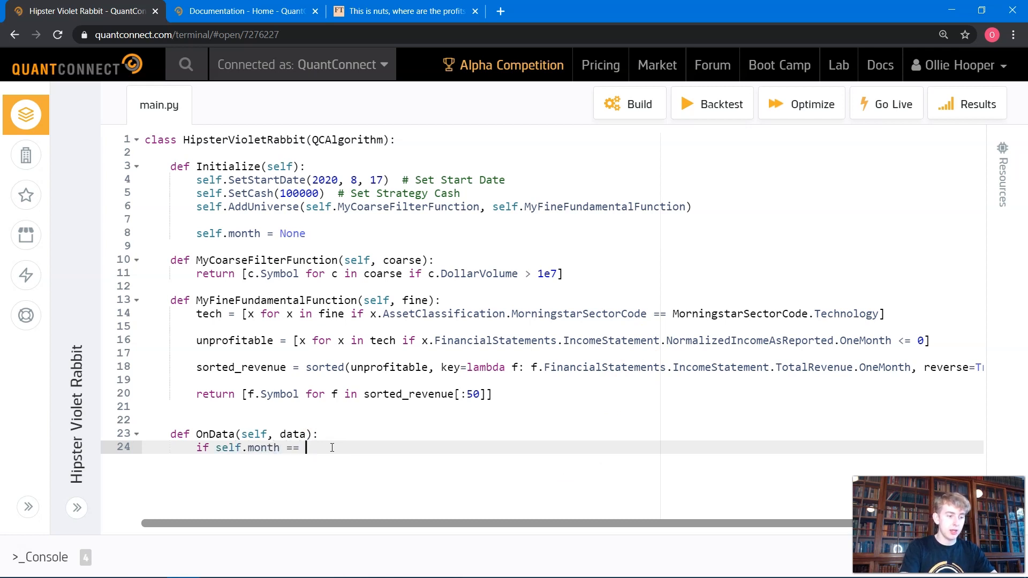
type("self.Time.mo")
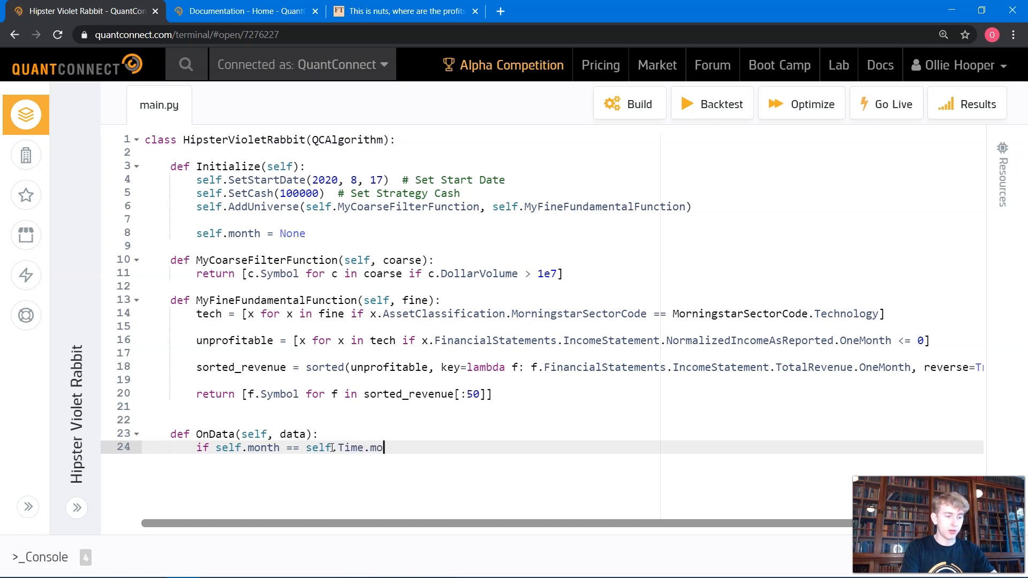
type("nth:")
type("self.month")
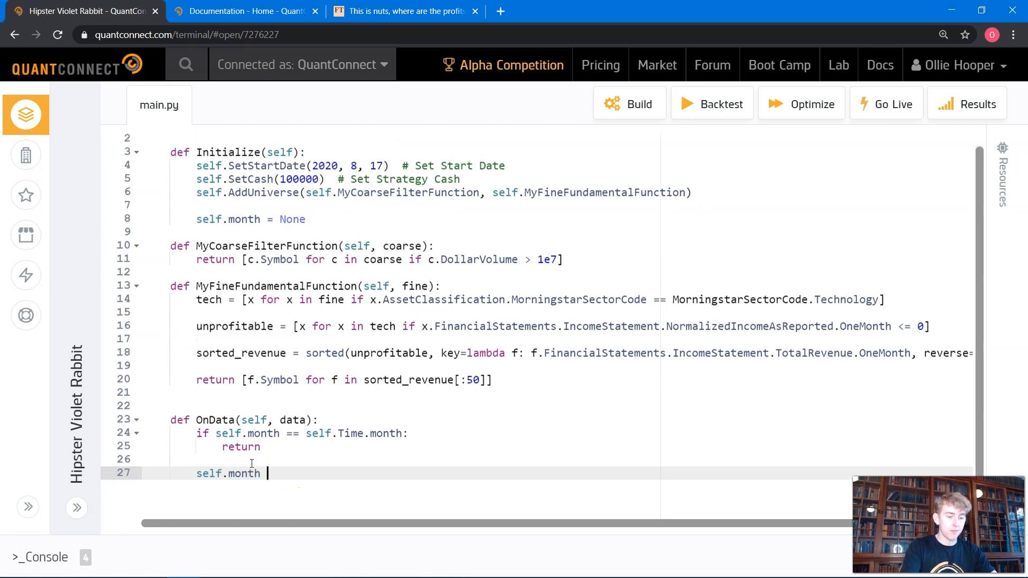
type("= self.T")
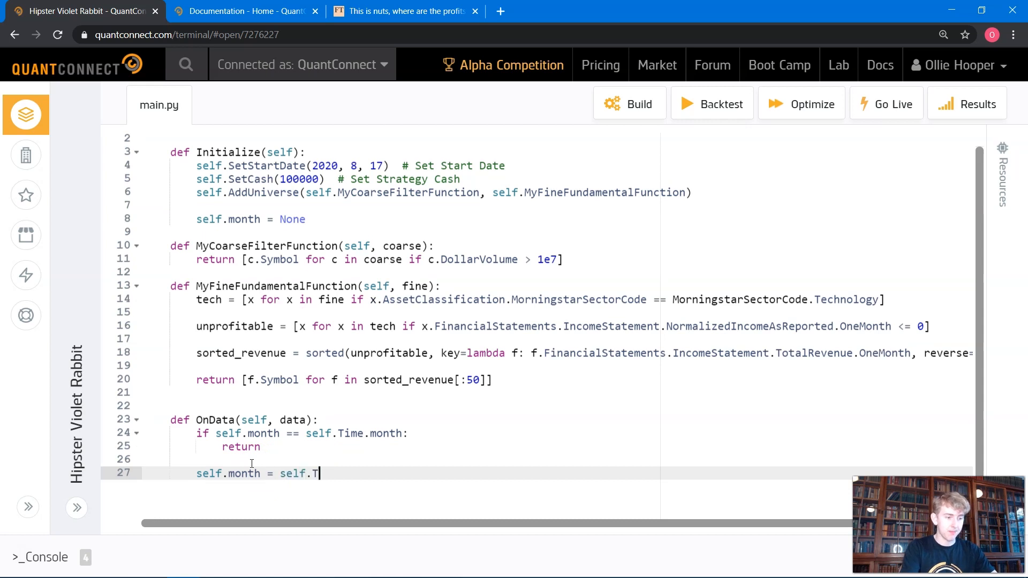
type("ime.month")
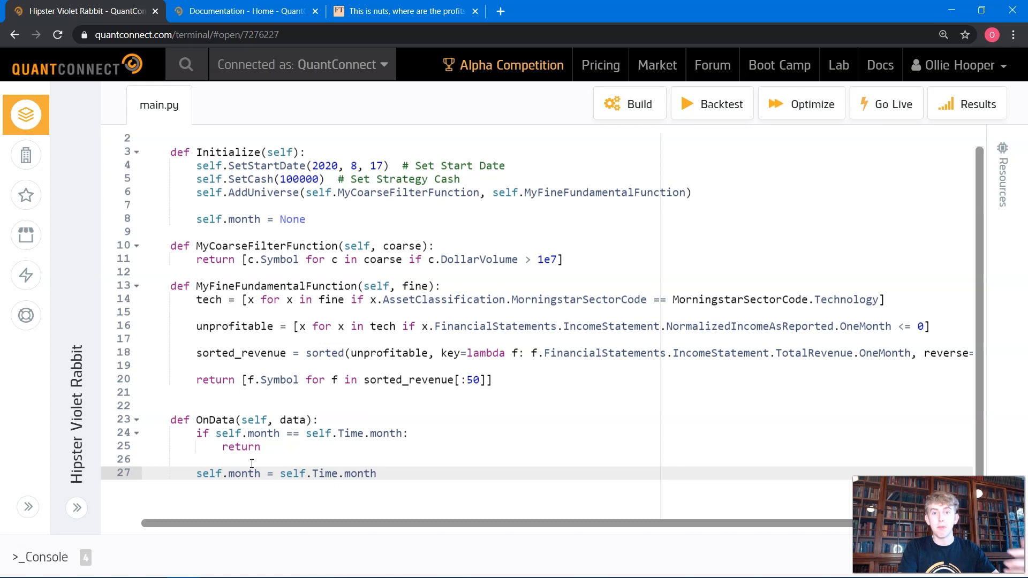
type("securities")
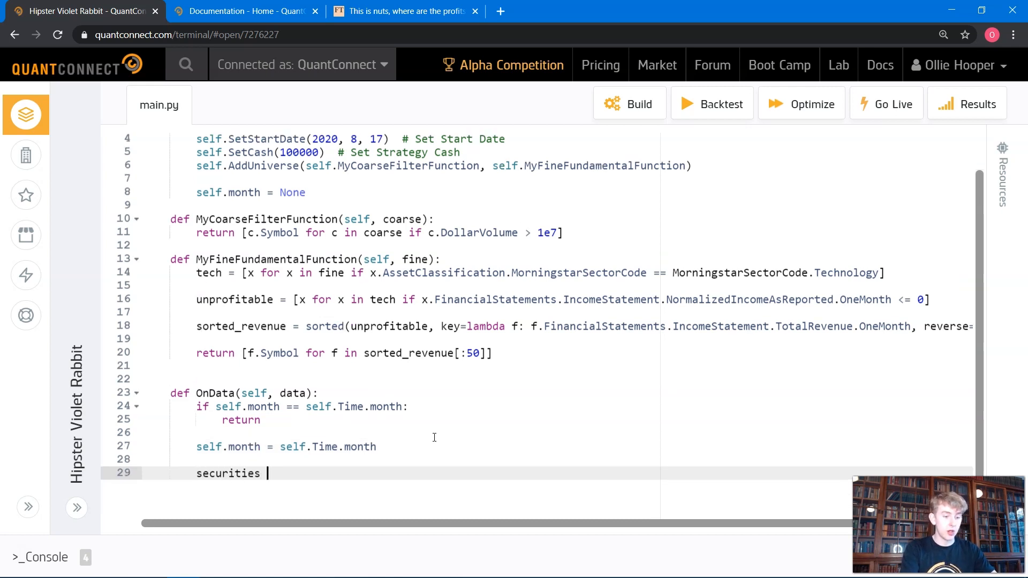
Step: Set securities = data.Keys and n_securities = len(securities) in OnData
type("=")
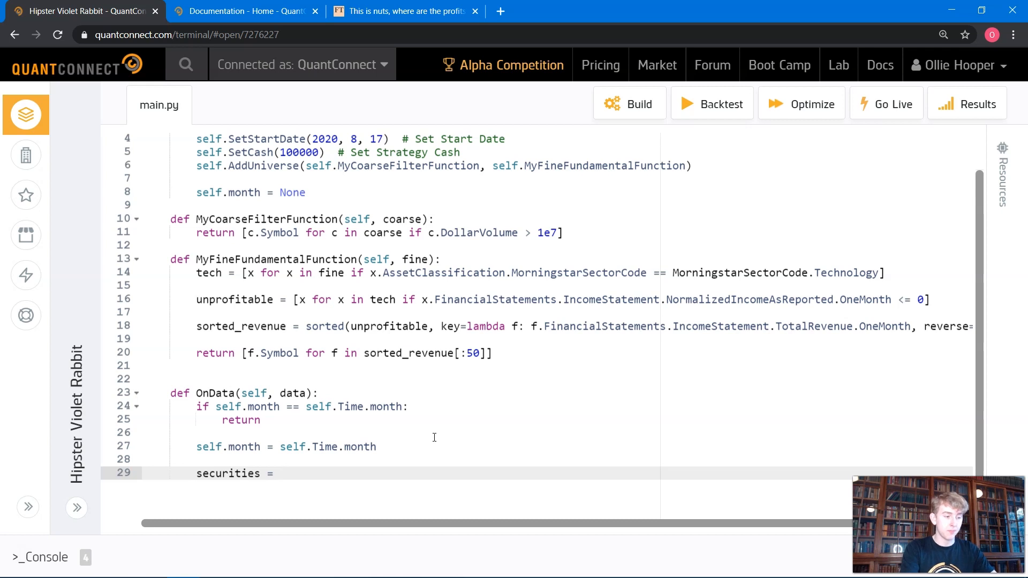
type("data")
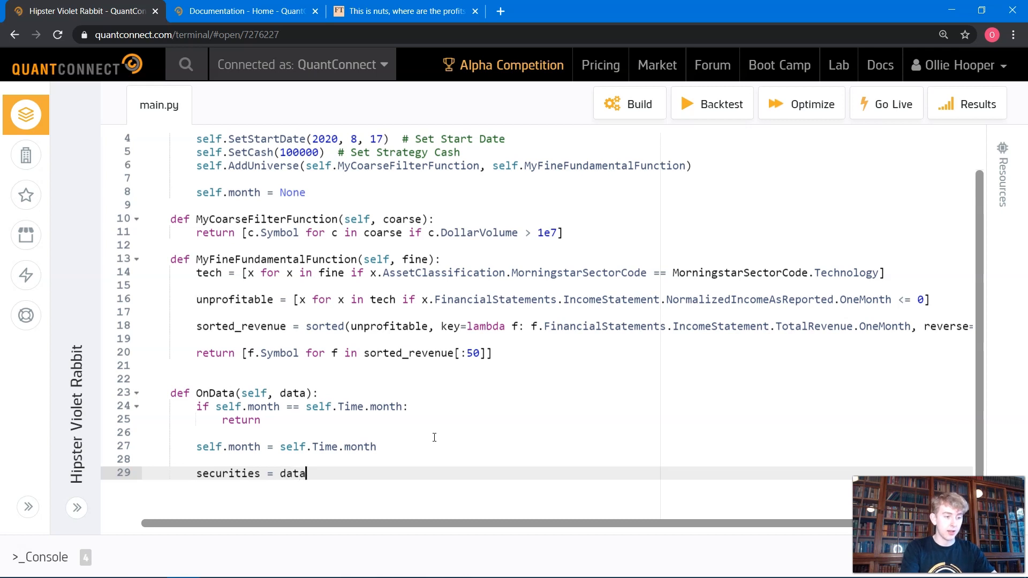
type(".Keys")
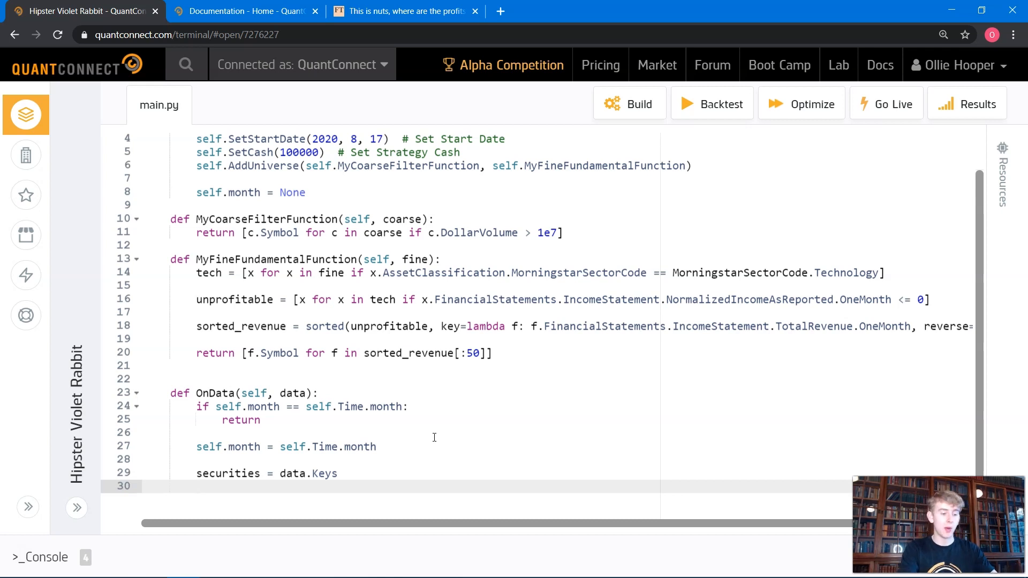
type("n_se")
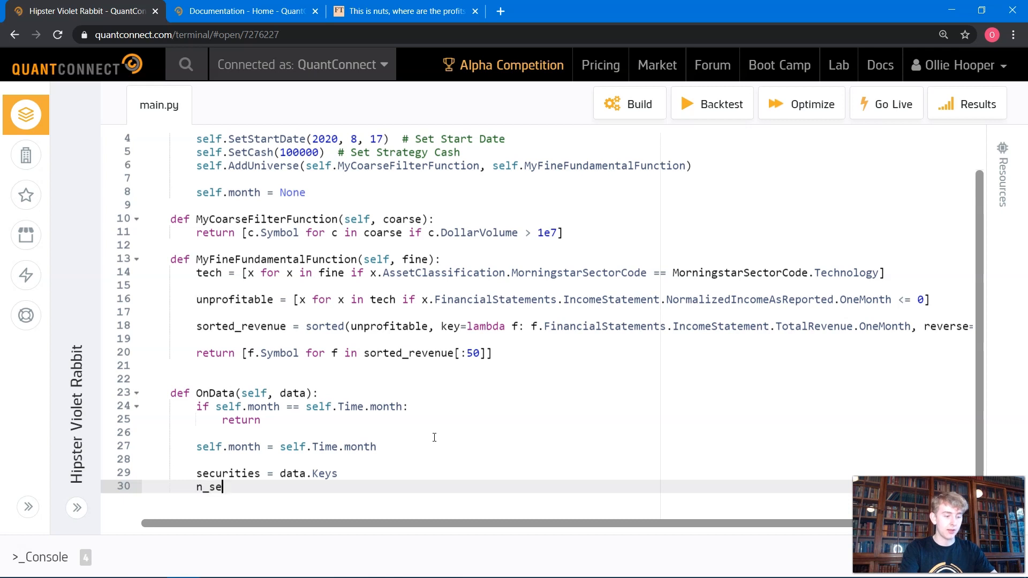
type("curities = len")
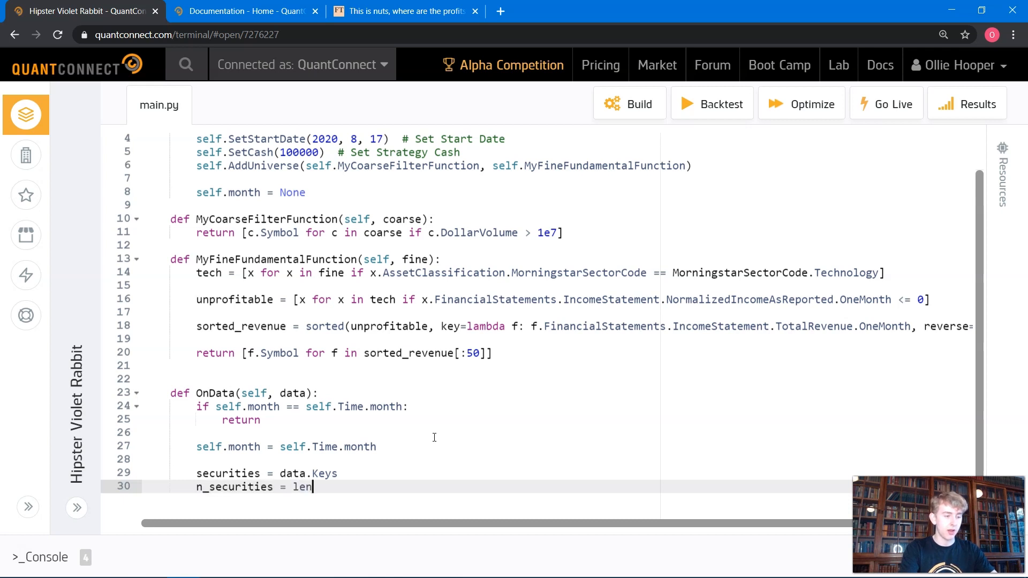
type("(securities)")
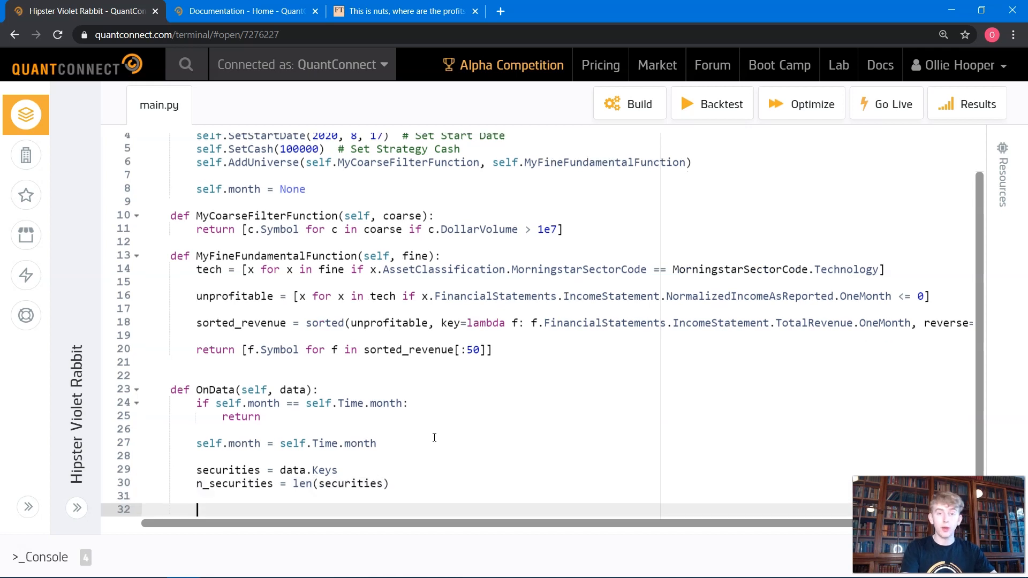
Step: Loop over securities calling self.SetHoldings(s, 1 / n_securities), briefly checking the FT article
type("for s")
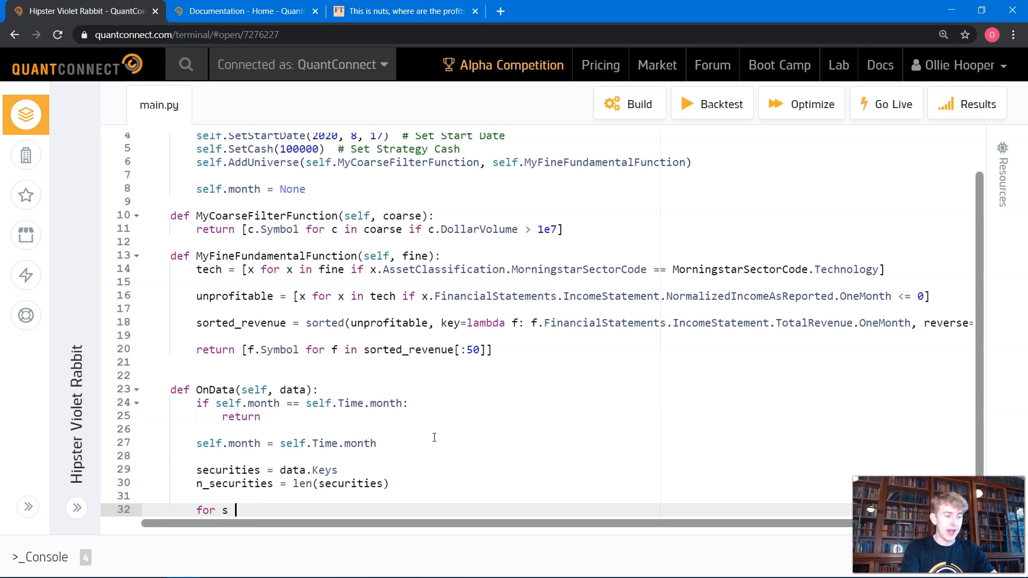
type("in securities:")
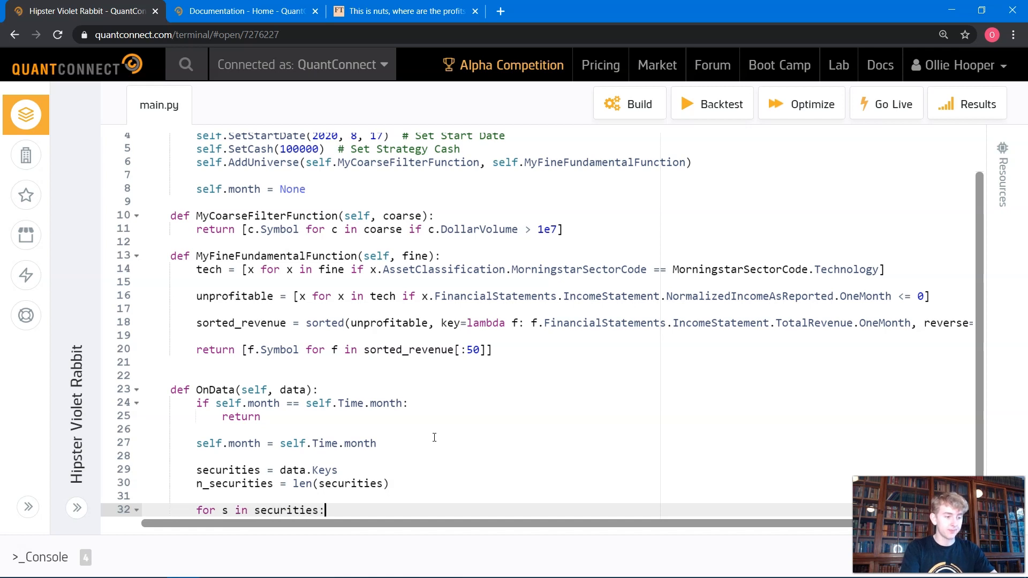
type("sel")
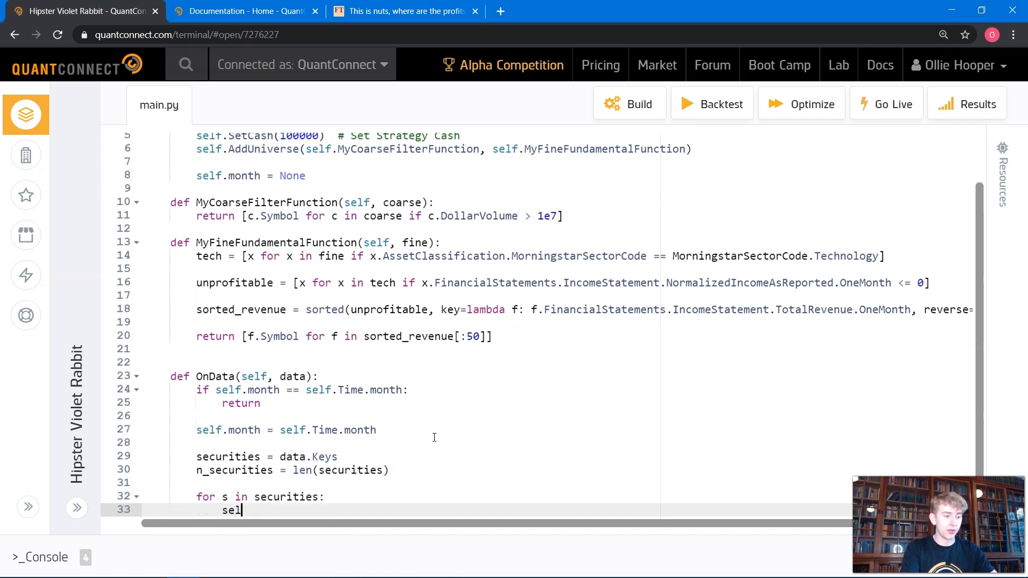
type("f.SetHoldings(s,")
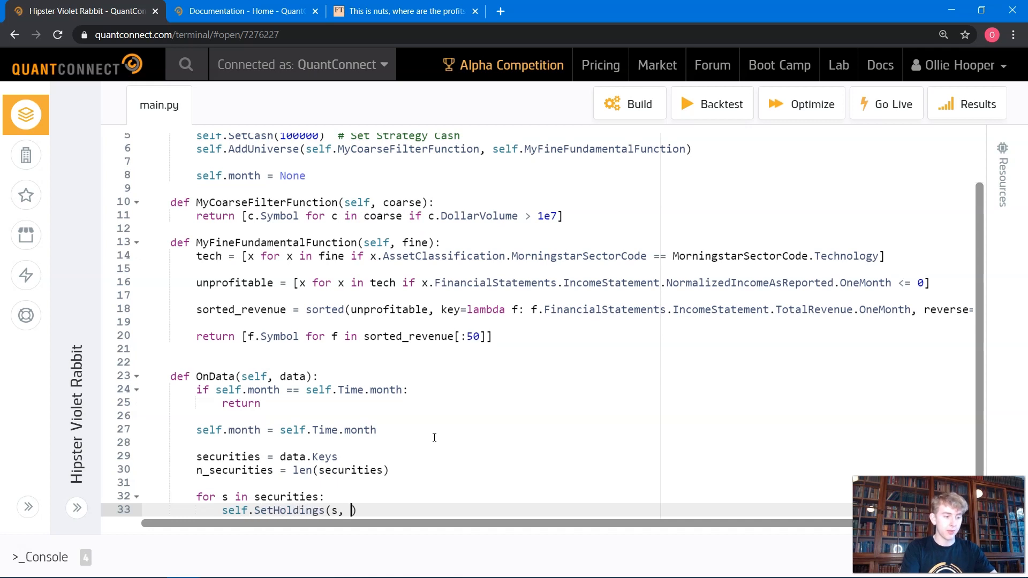
type("1 /")
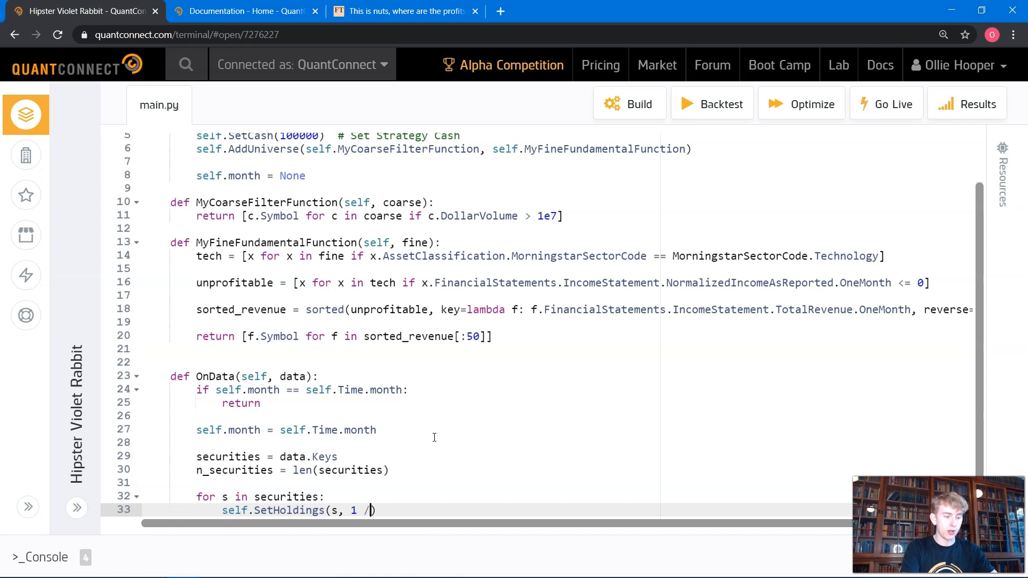
type("n_securities")
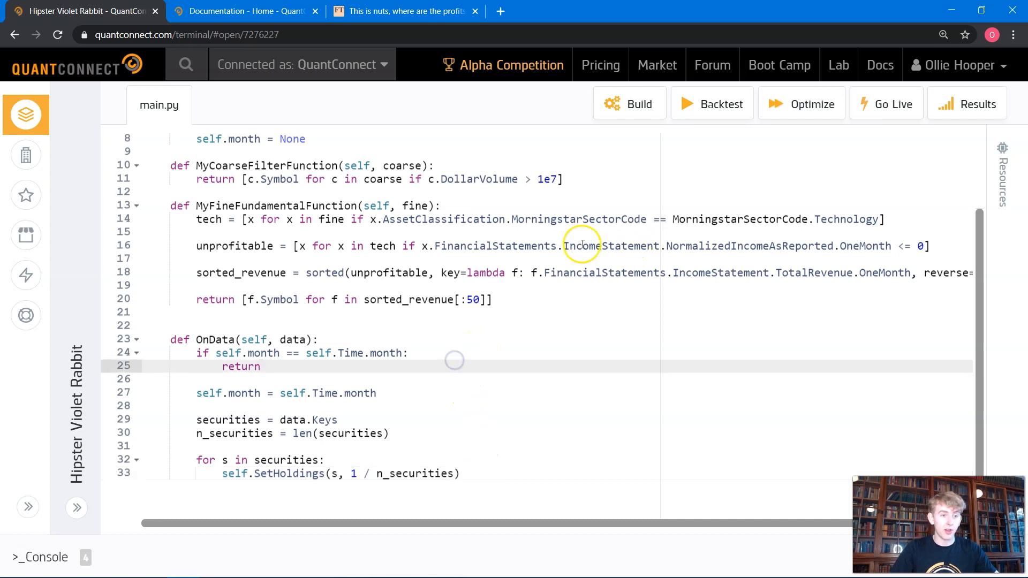
left_click(405, 11)
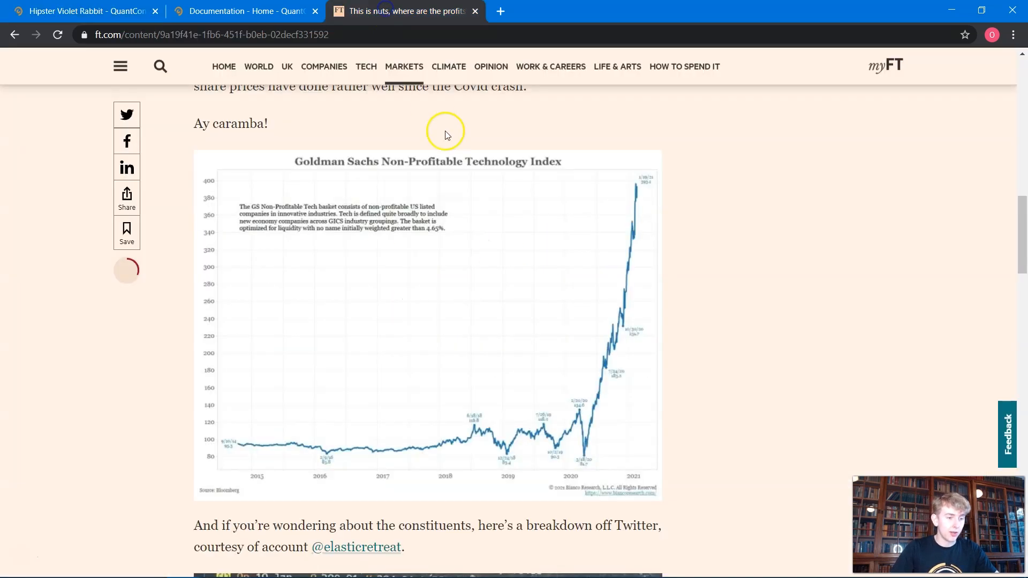
mouse_move(238, 479)
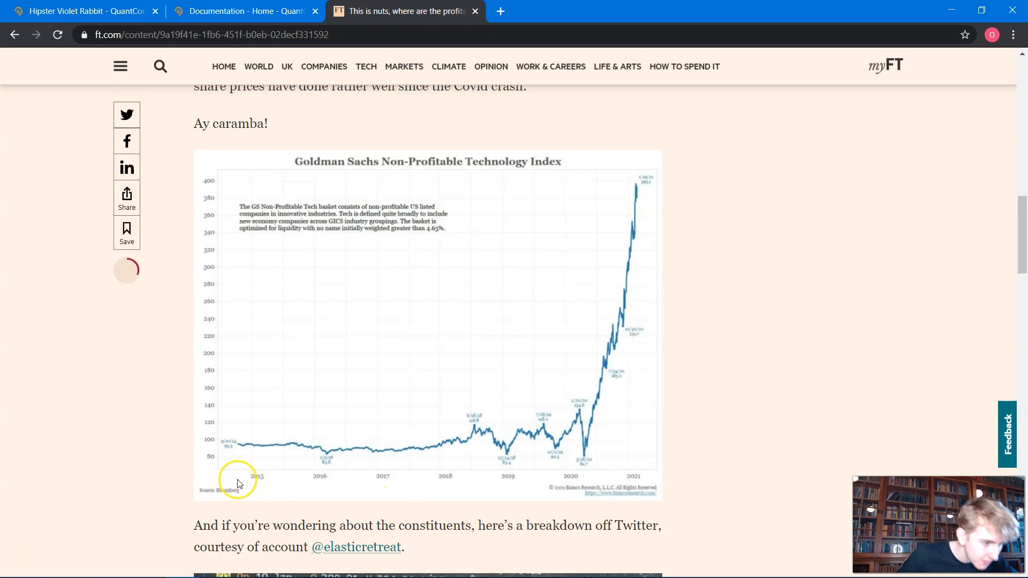
left_click(79, 11)
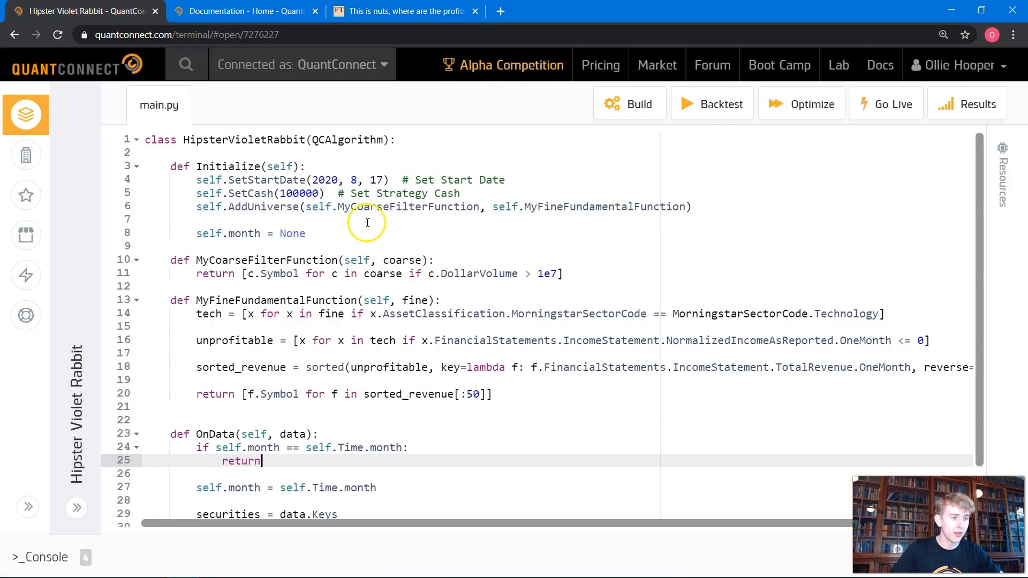
Step: Change SetStartDate to 2014, 9, 10 and bring up the resulting backtest
left_click(339, 179)
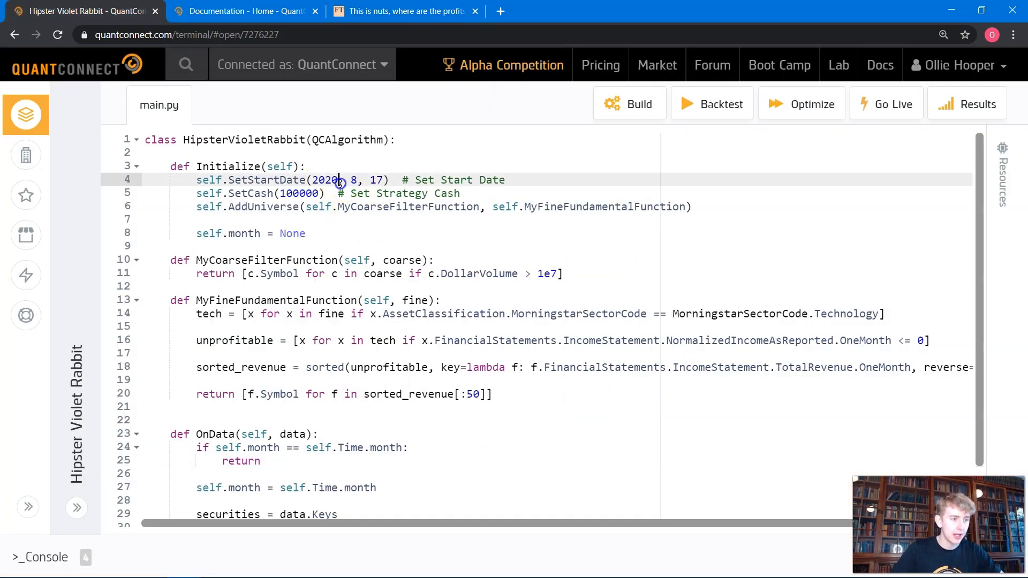
type("2014")
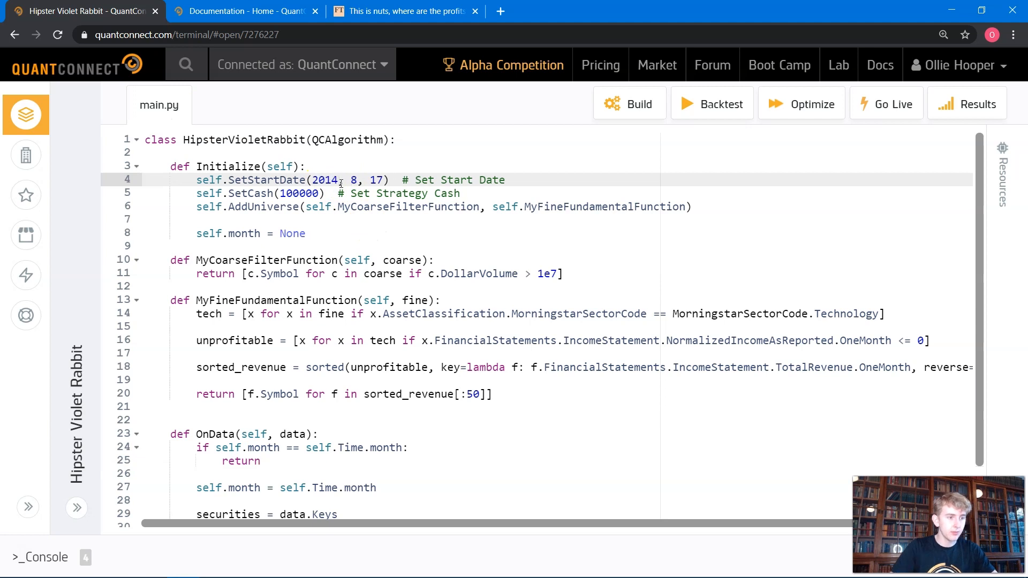
type("10")
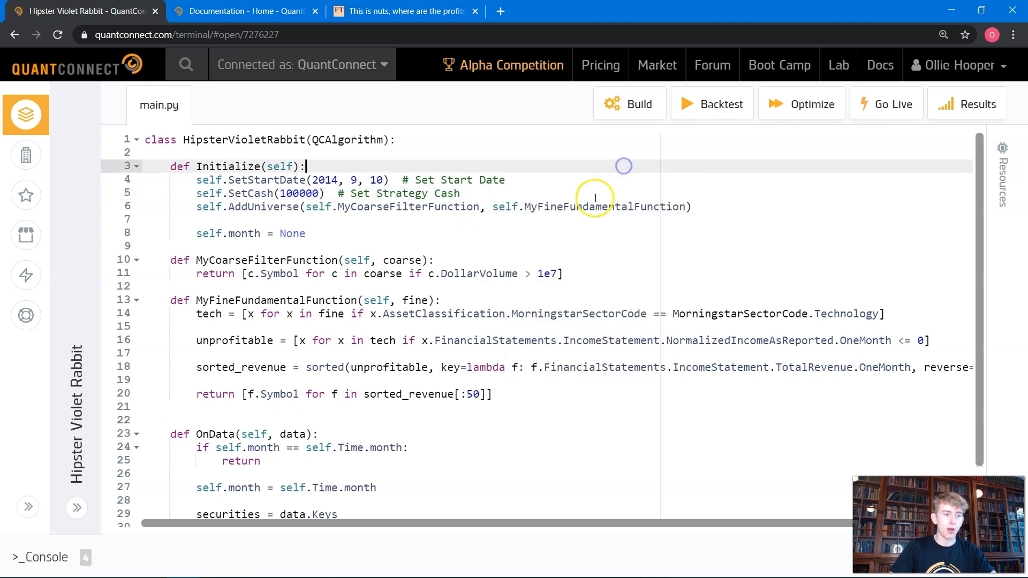
left_click(628, 103)
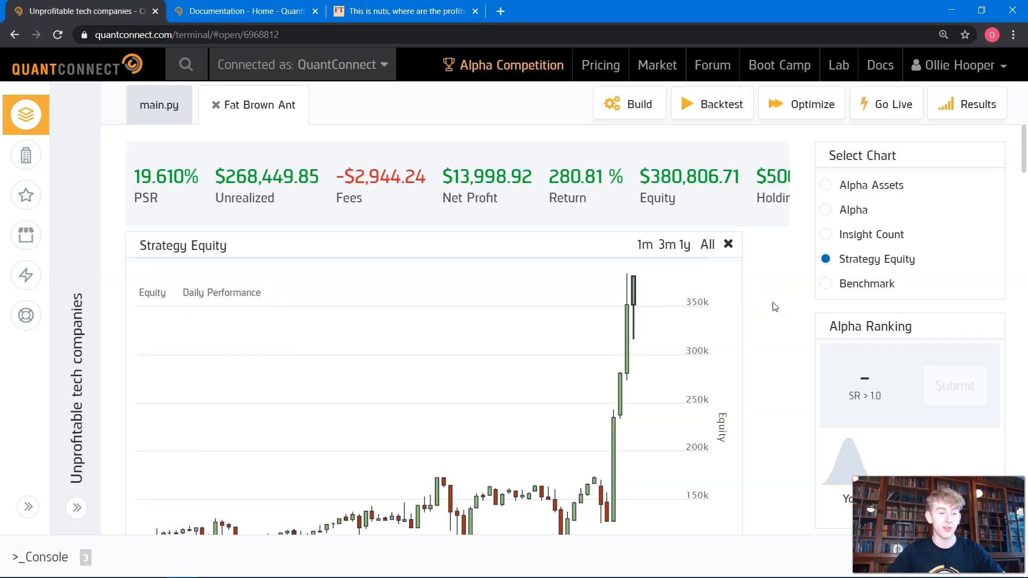
Step: Scroll through the backtest's Strategy Equity curve, then return to the Goldman Sachs index article
scroll("down", 3)
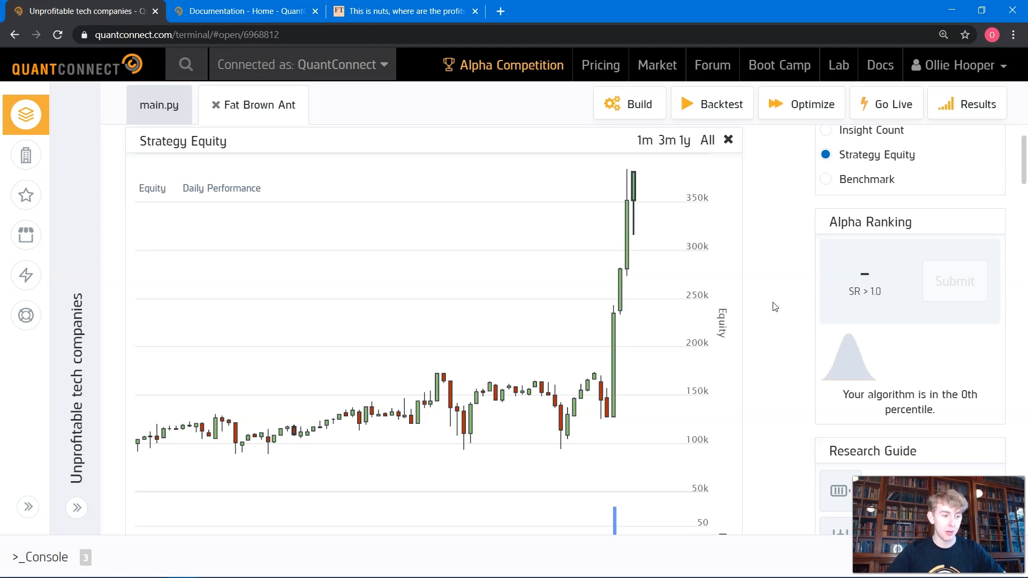
mouse_move(522, 345)
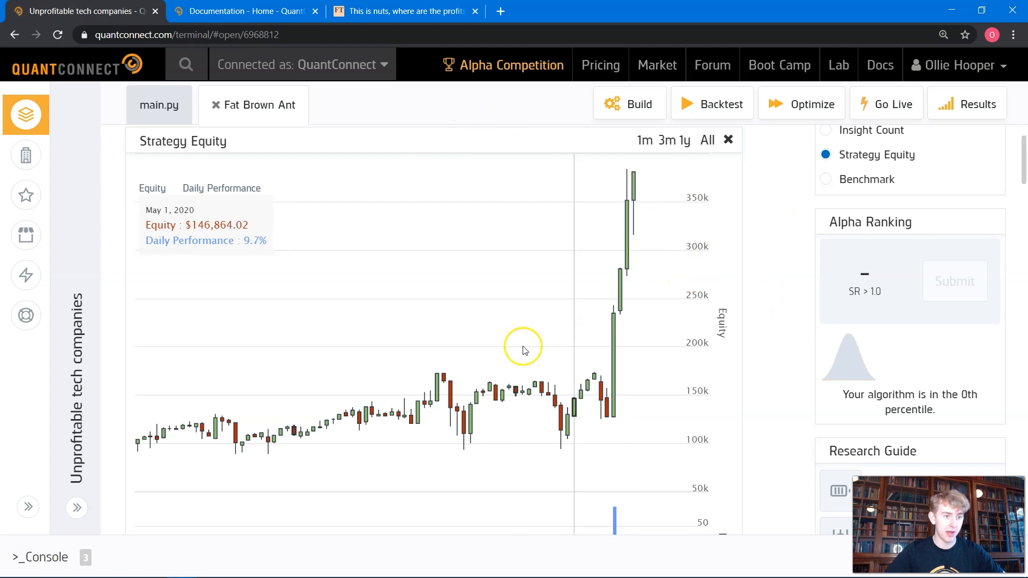
mouse_move(466, 418)
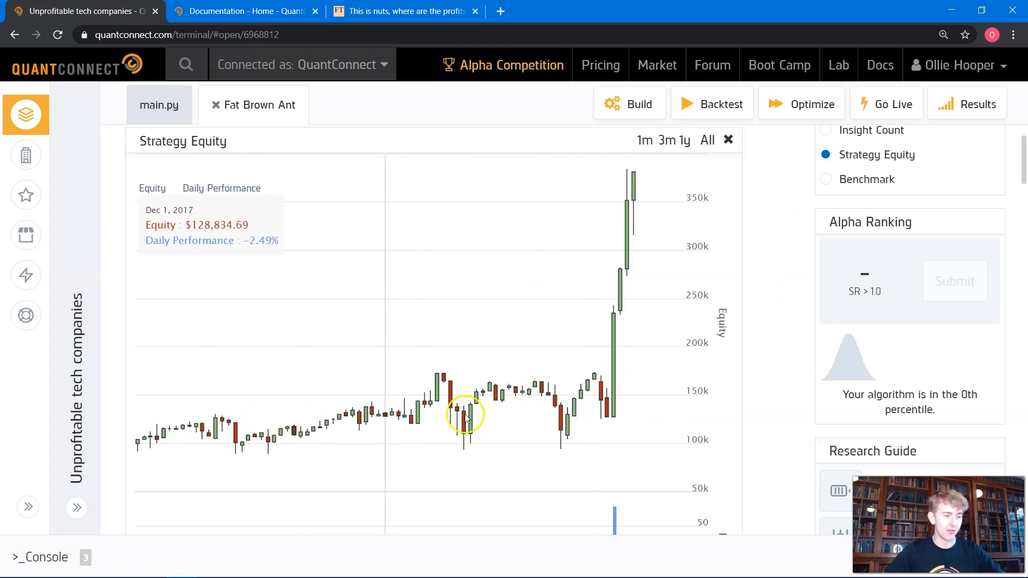
mouse_move(601, 402)
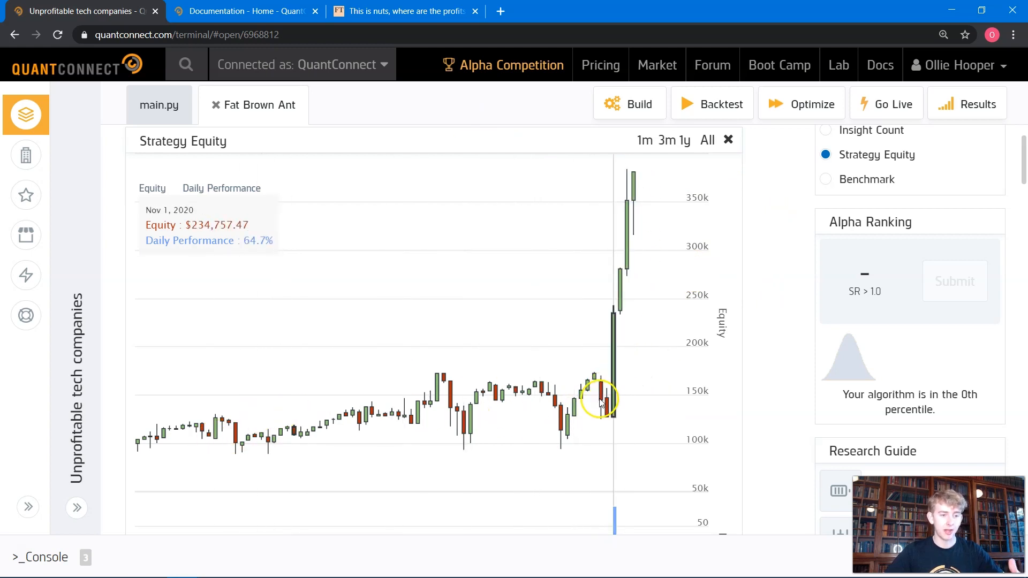
left_click(405, 12)
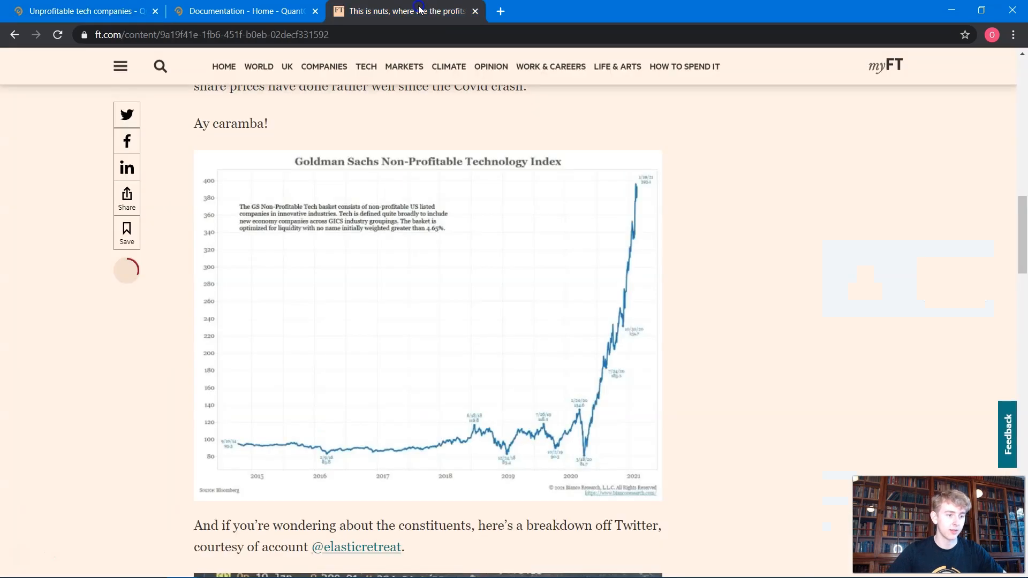
mouse_move(79, 12)
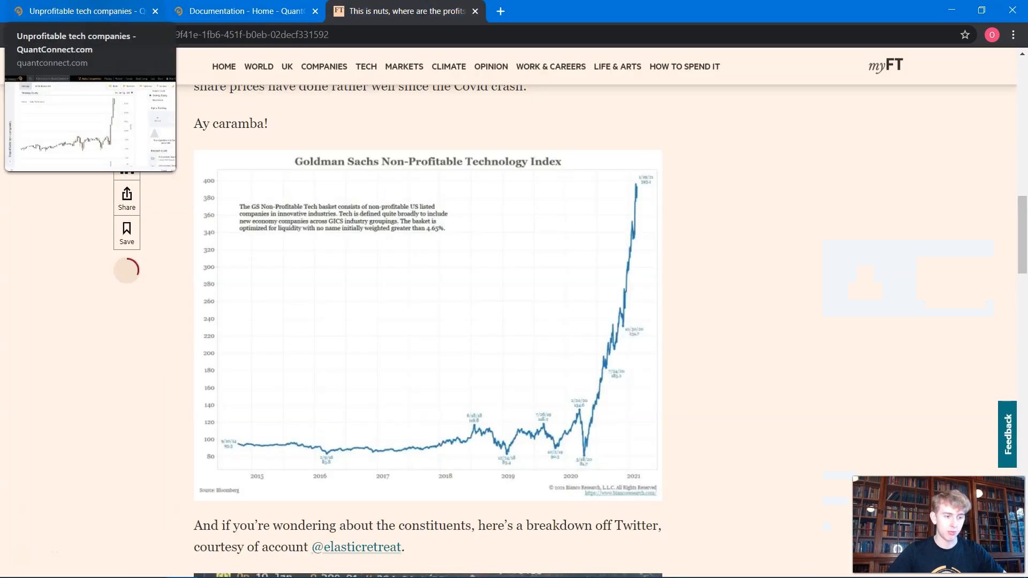
left_click(85, 11)
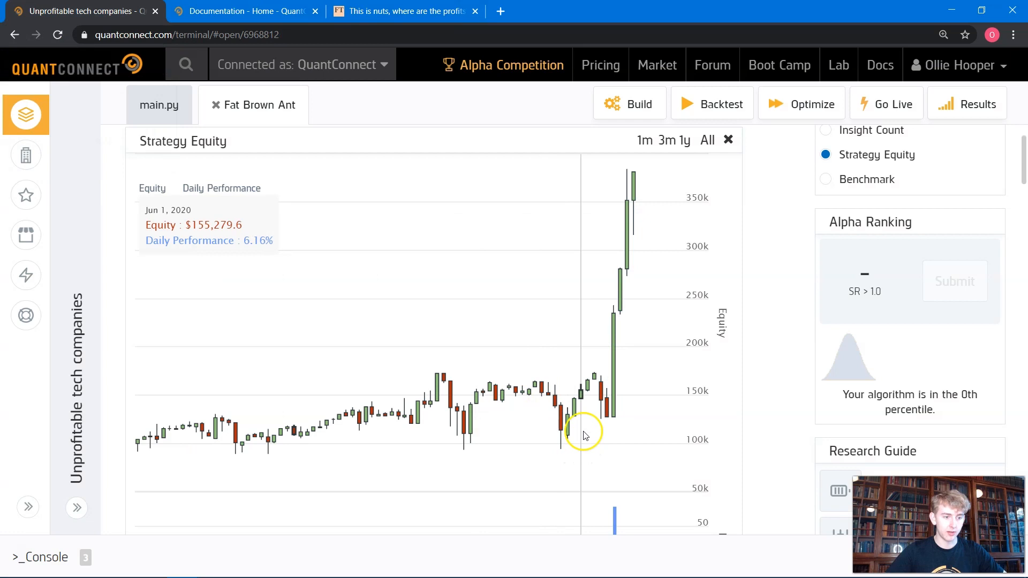
left_click(405, 11)
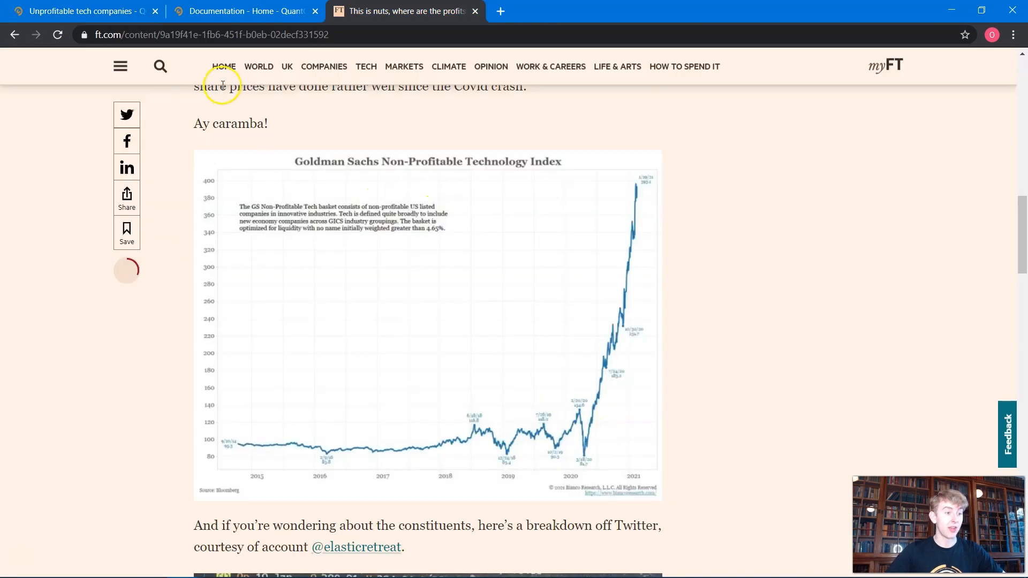
mouse_move(354, 164)
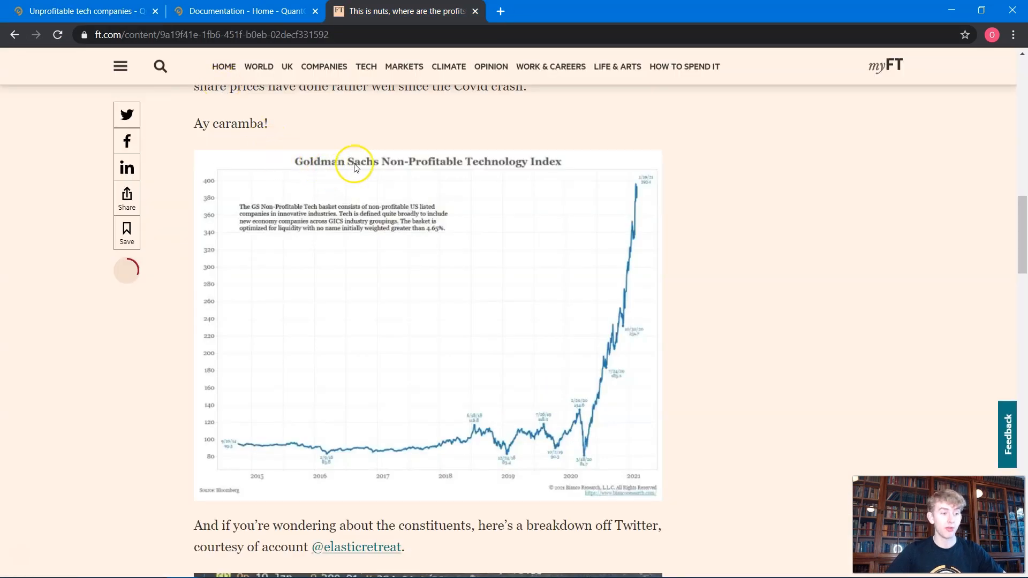